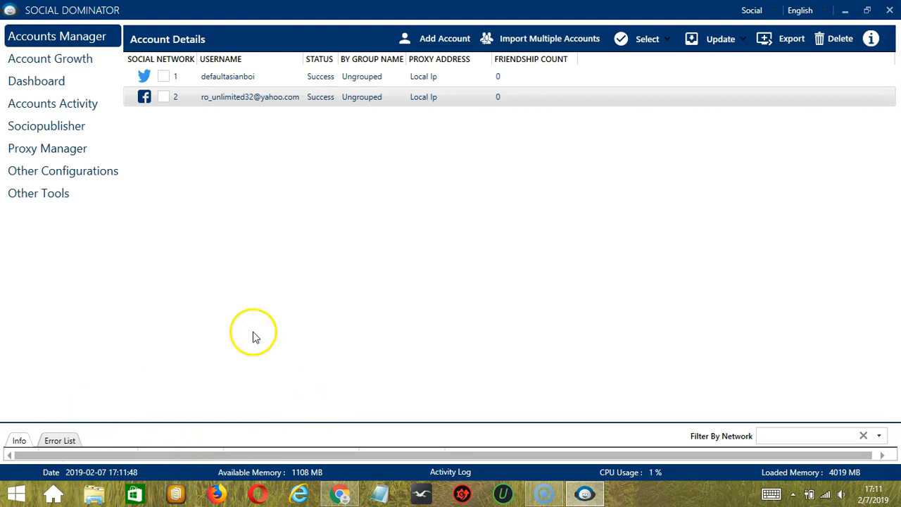
# - Go to the activity tools for the Facebook account via its context menu in Accounts Manager
pyautogui.click(250, 96)
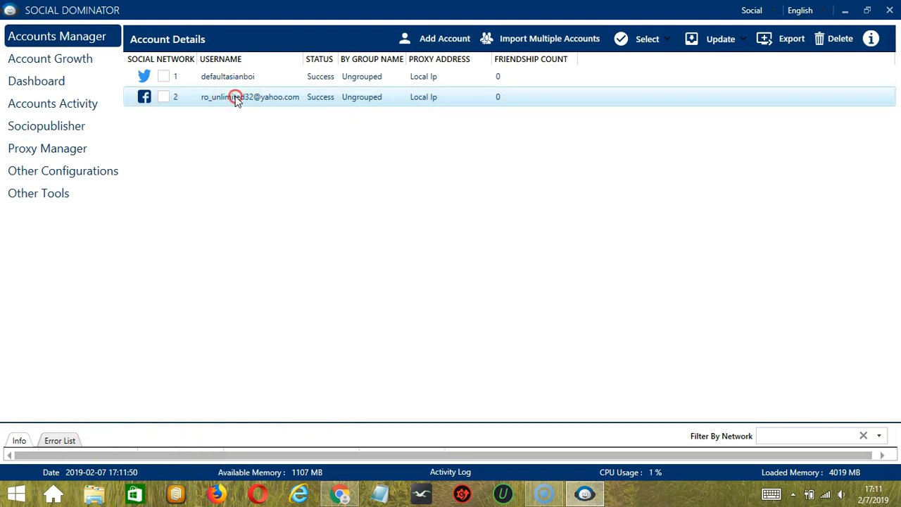
pyautogui.rightClick(237, 95)
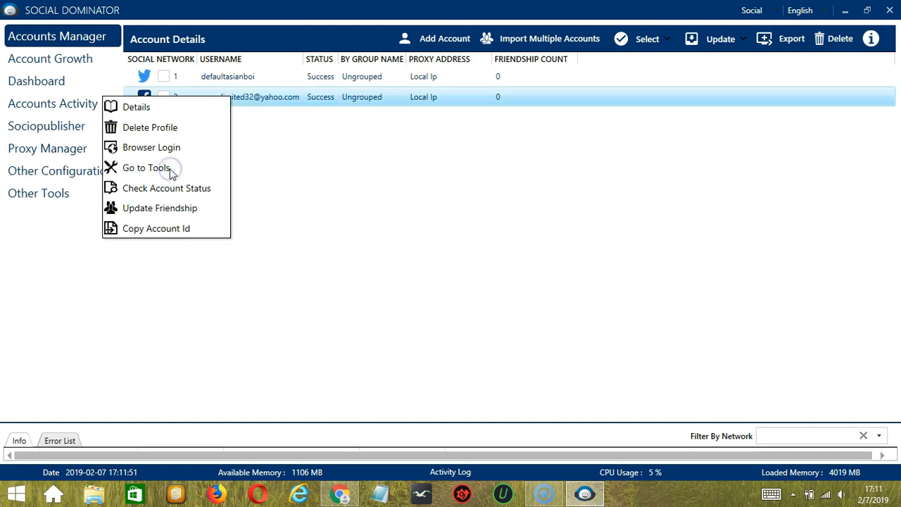
pyautogui.click(147, 168)
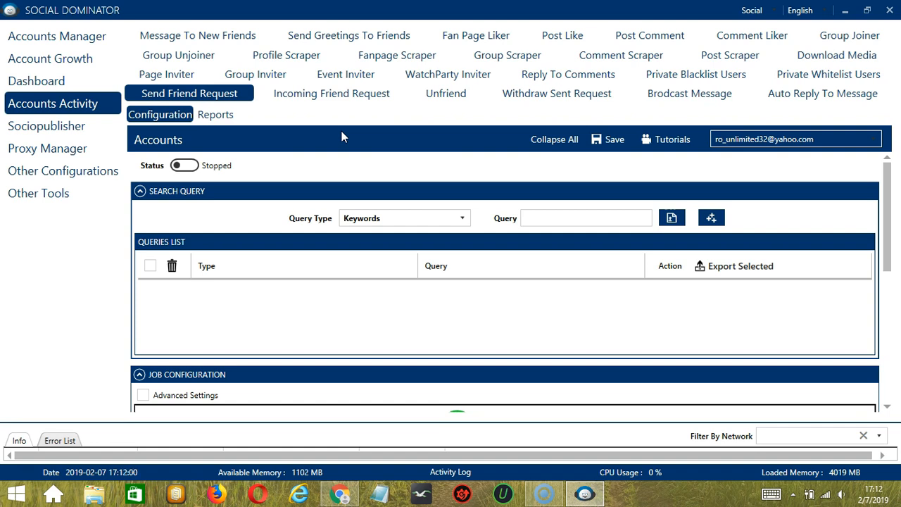
pyautogui.moveTo(445, 93)
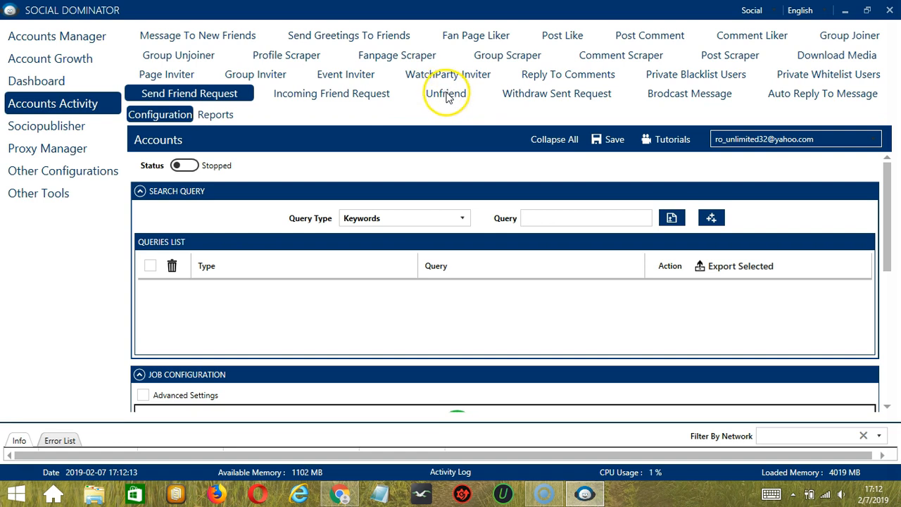
# - Switch to the Unfriend activity to show its Configuration page
pyautogui.click(445, 93)
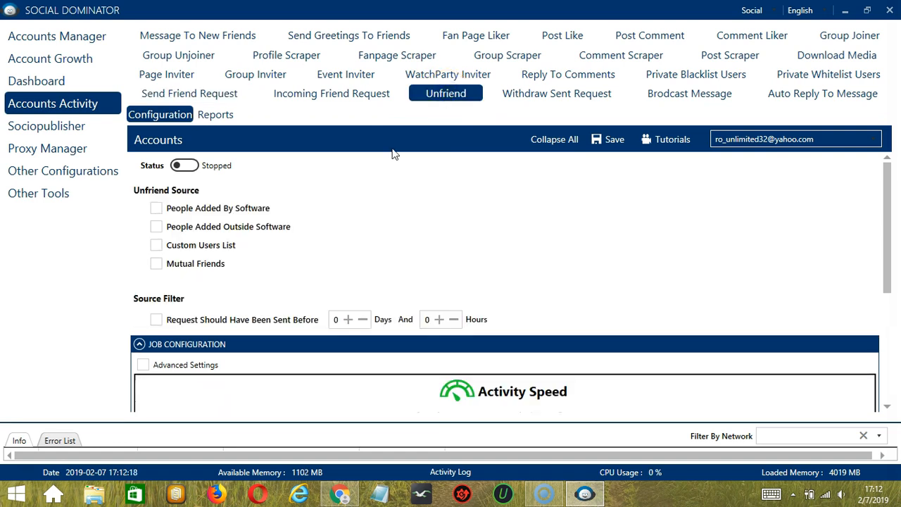
pyautogui.moveTo(393, 156)
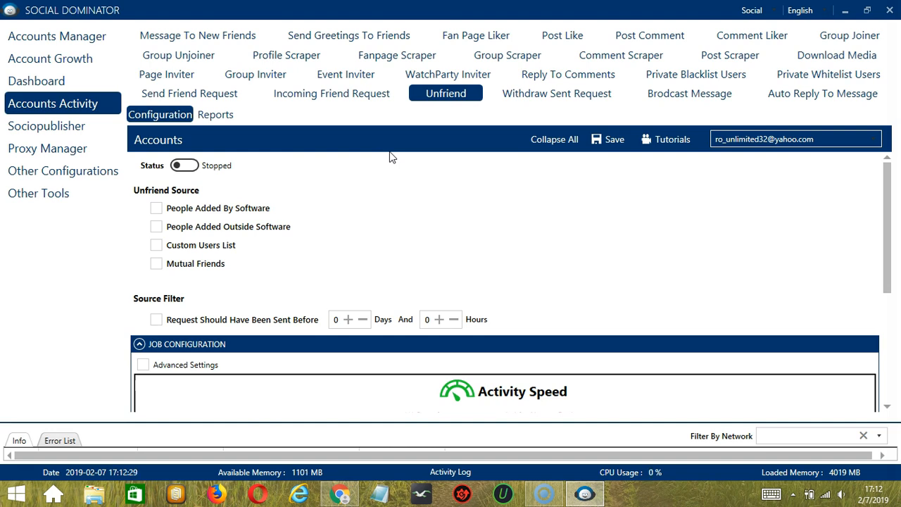
pyautogui.moveTo(296, 176)
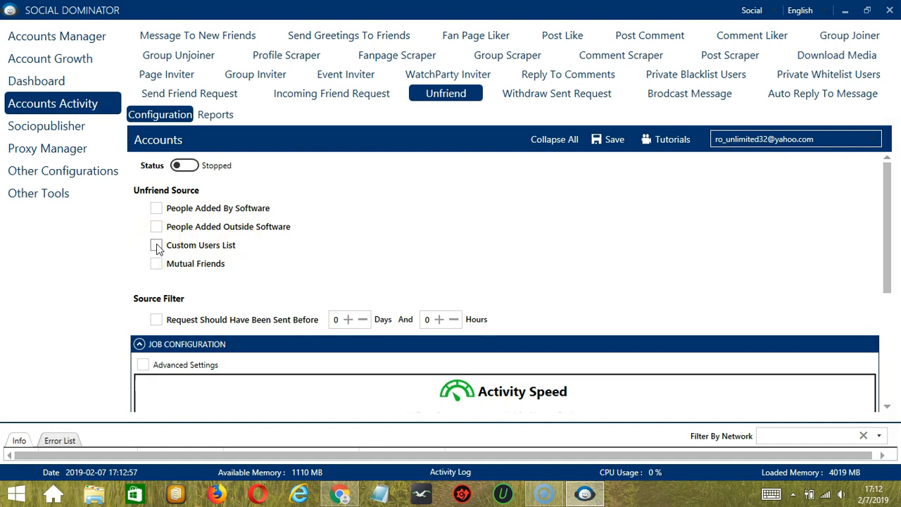
pyautogui.click(157, 245)
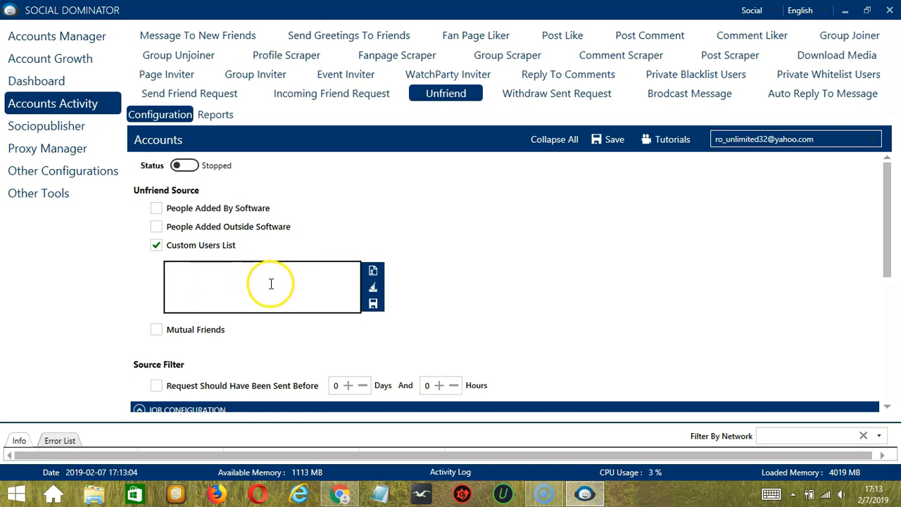
pyautogui.write('N')
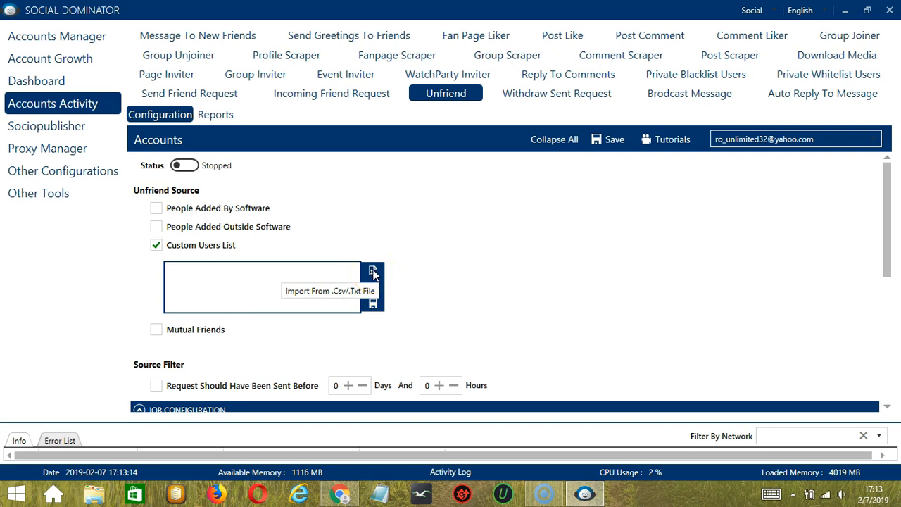
pyautogui.click(373, 273)
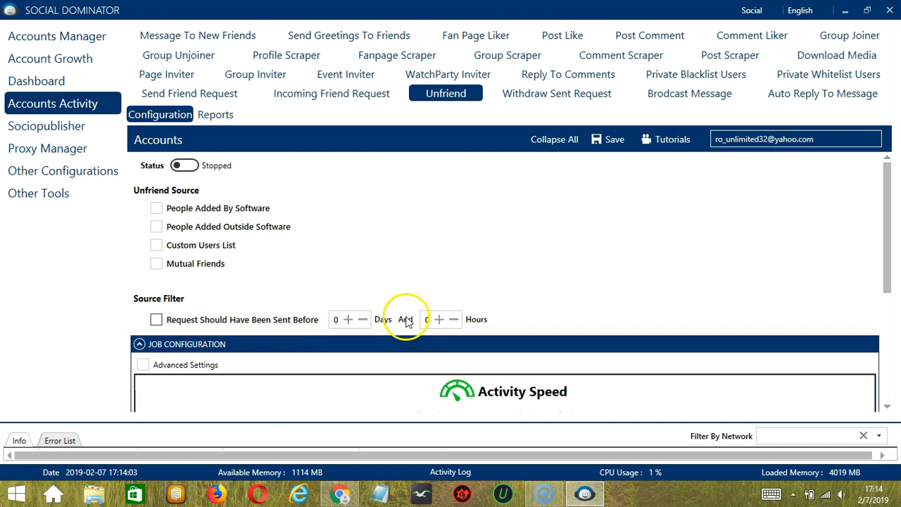
# - Set the Unfriend job's activity speed to Superfast, averaging 125 daily activities
pyautogui.scroll(-3)
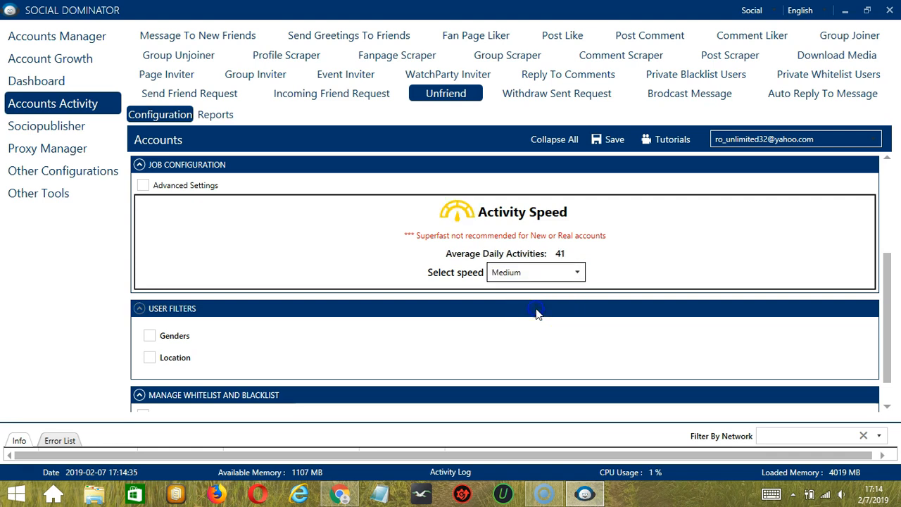
pyautogui.click(535, 272)
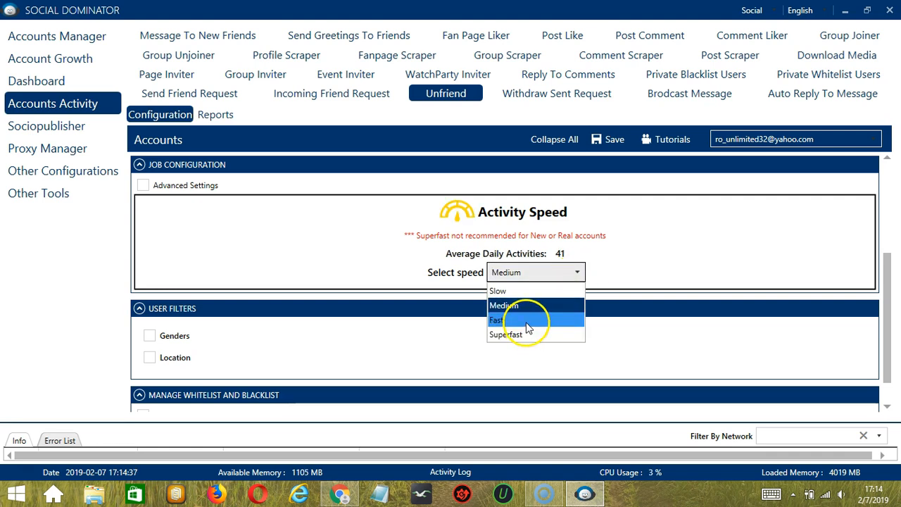
pyautogui.click(496, 320)
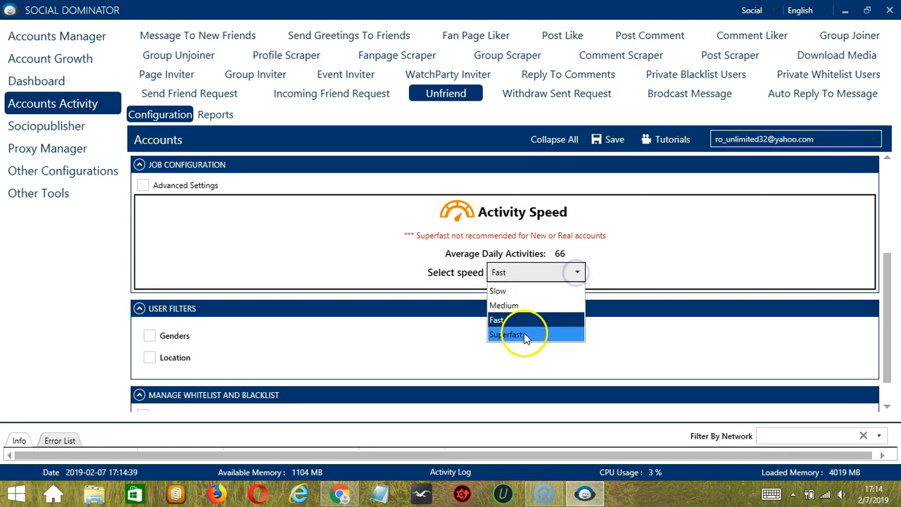
pyautogui.click(507, 334)
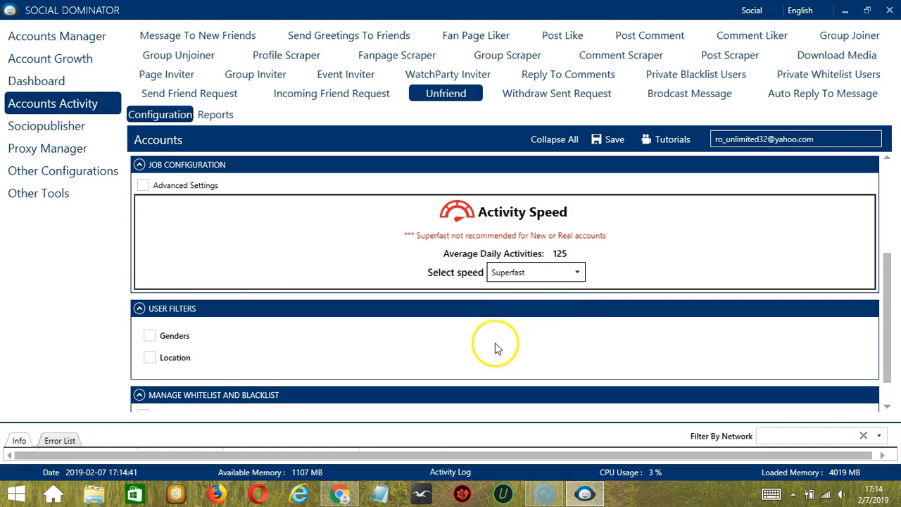
pyautogui.moveTo(458, 248)
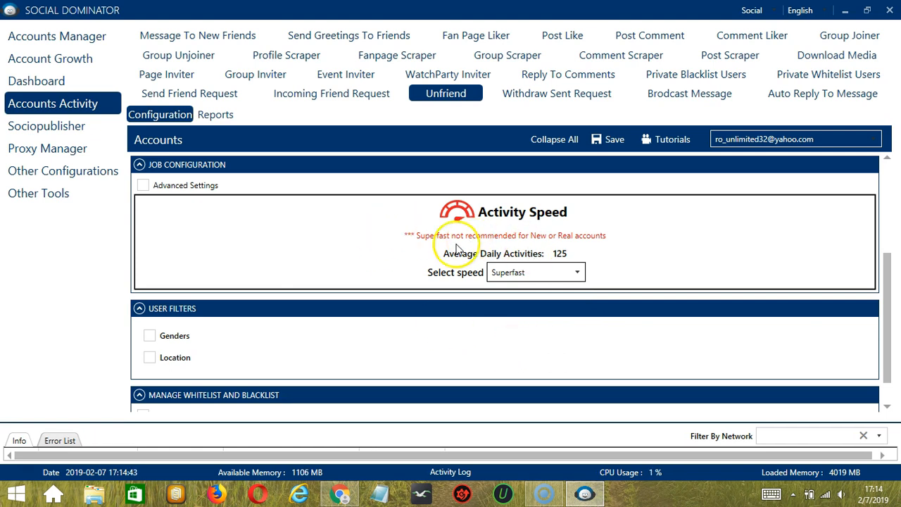
pyautogui.moveTo(239, 254)
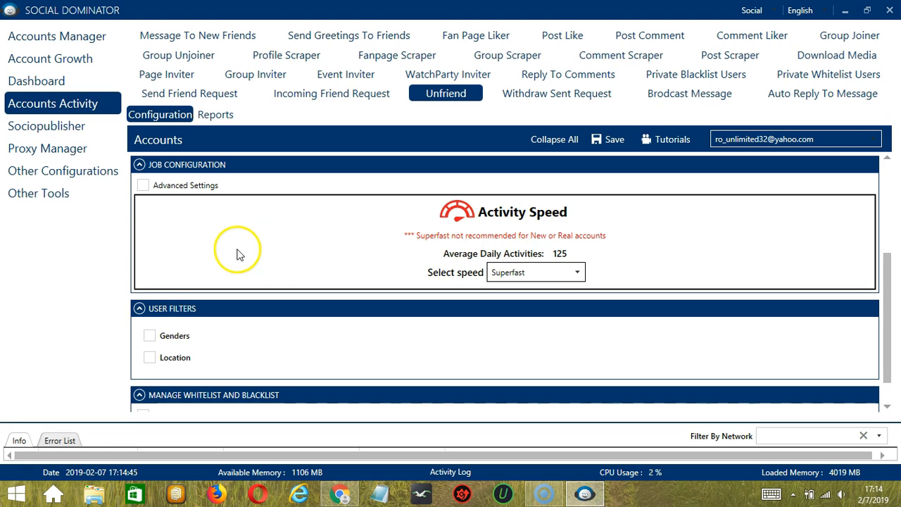
pyautogui.moveTo(205, 238)
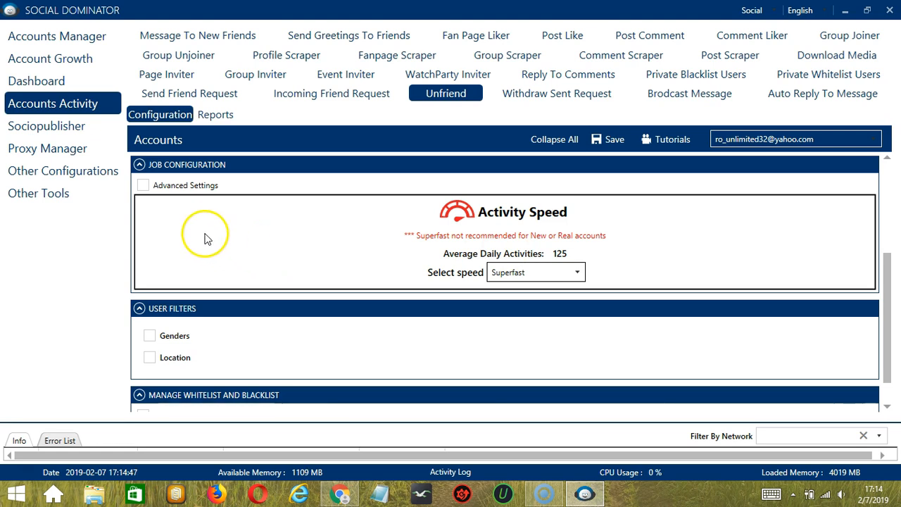
# - Enable Advanced Settings for the Unfriend job and switch on Increase Each Day With
pyautogui.click(144, 186)
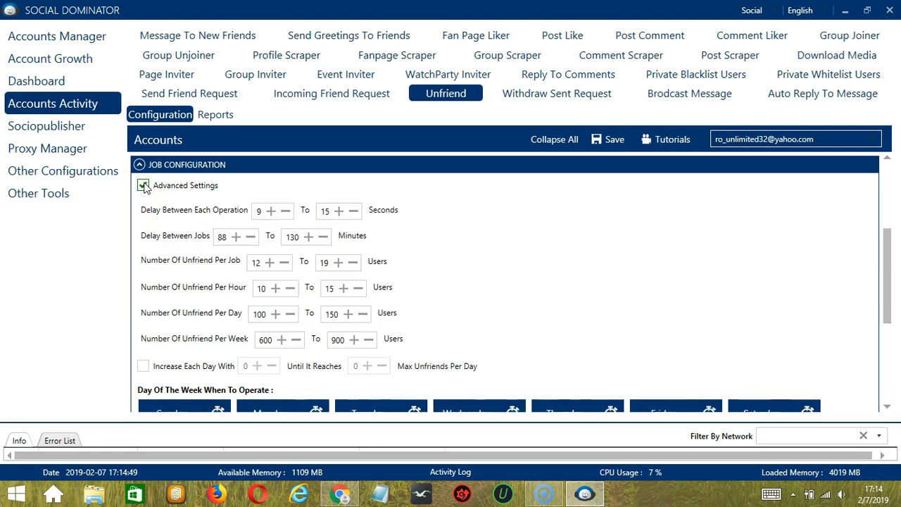
pyautogui.click(144, 186)
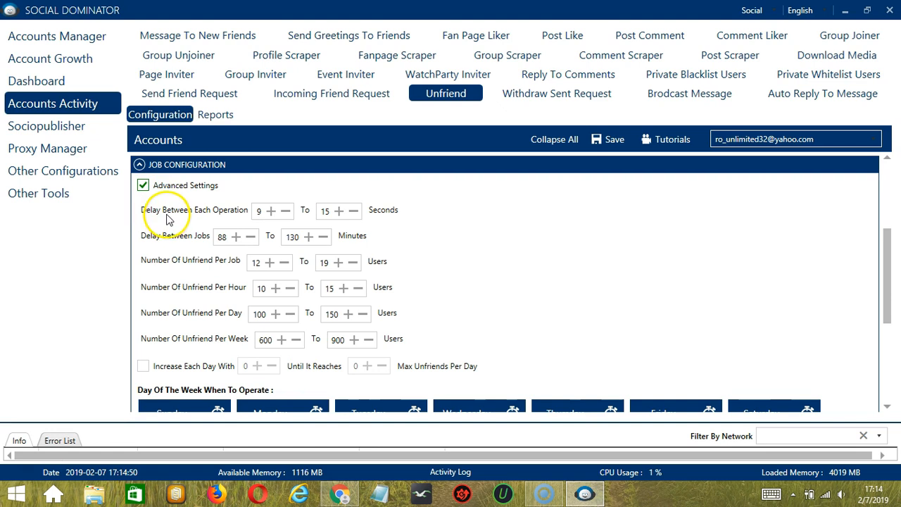
pyautogui.moveTo(202, 217)
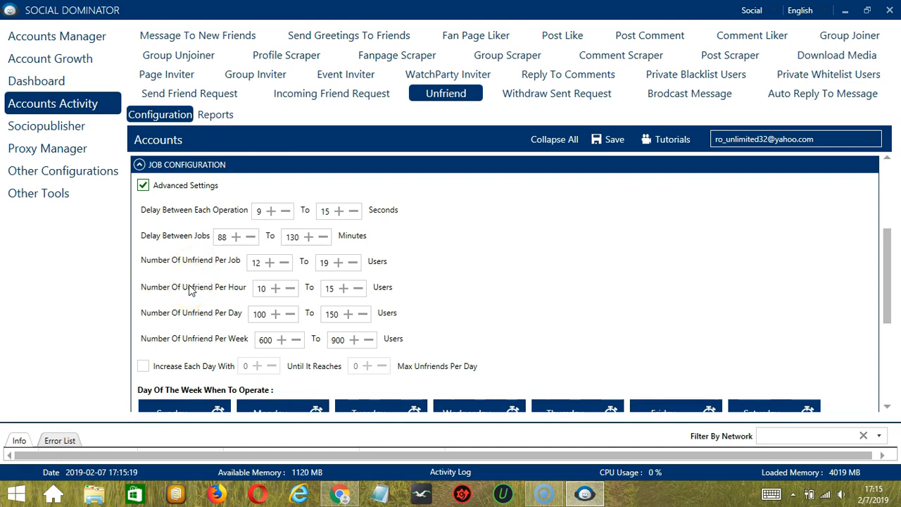
pyautogui.moveTo(200, 290)
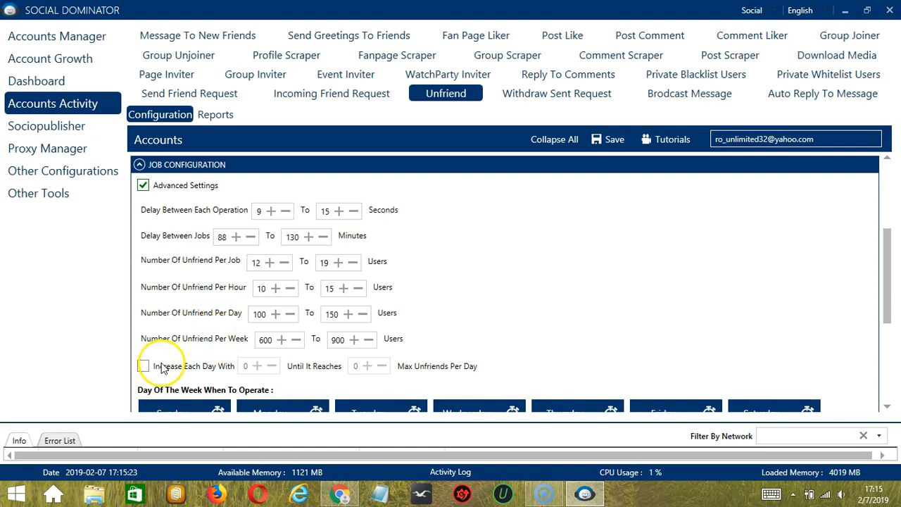
pyautogui.click(144, 367)
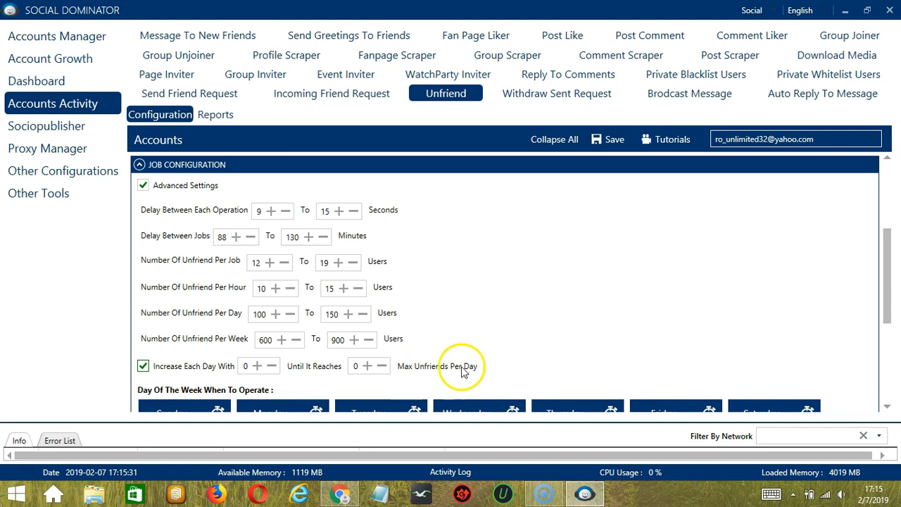
# - Add Monday intervals 00:00:00–01:59:59 and 02:00:00–23:59:59 to the unfriend schedule
pyautogui.scroll(-3)
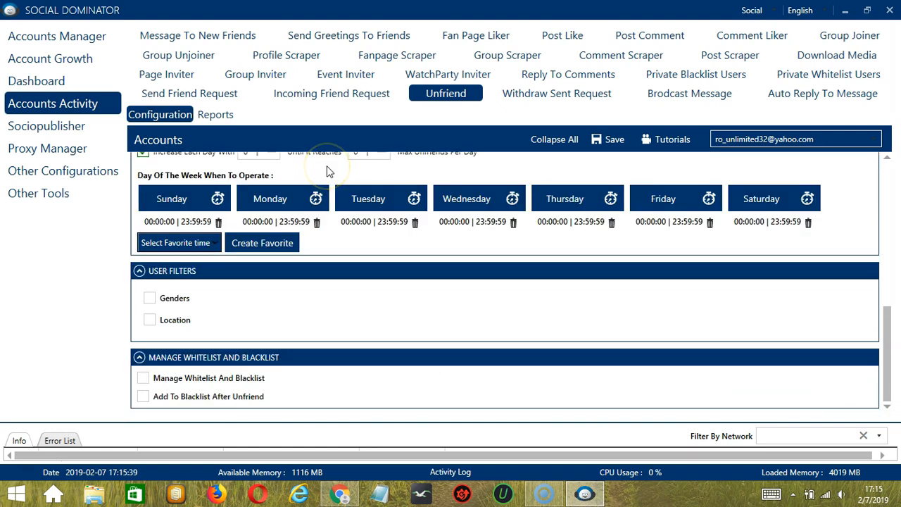
pyautogui.moveTo(304, 175)
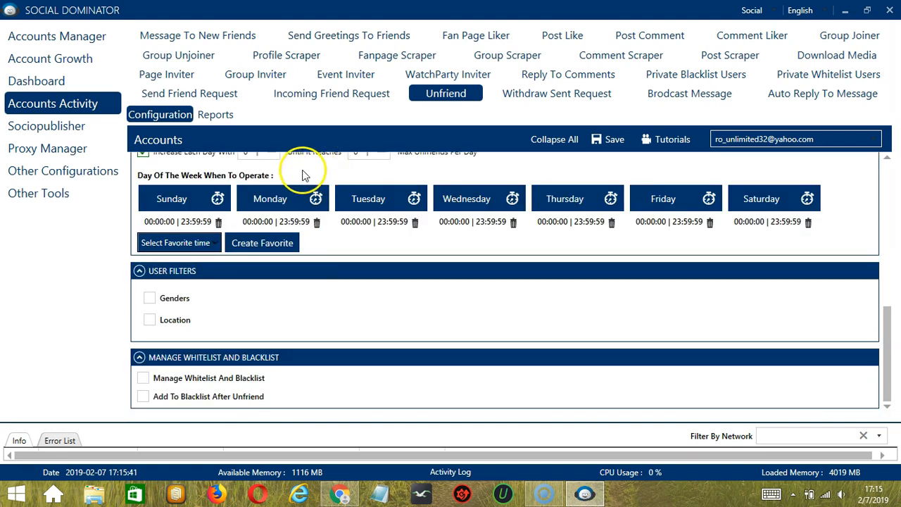
pyautogui.moveTo(268, 180)
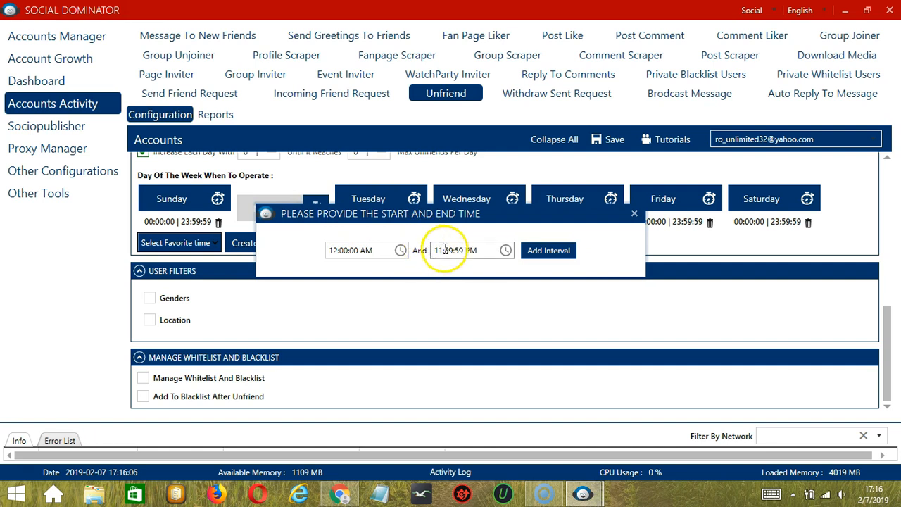
pyautogui.write('1:59:59 PM')
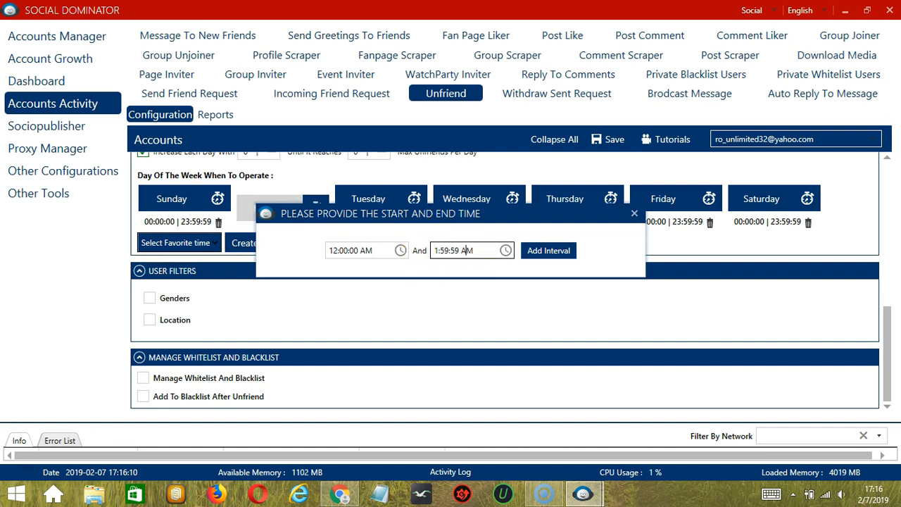
pyautogui.click(549, 250)
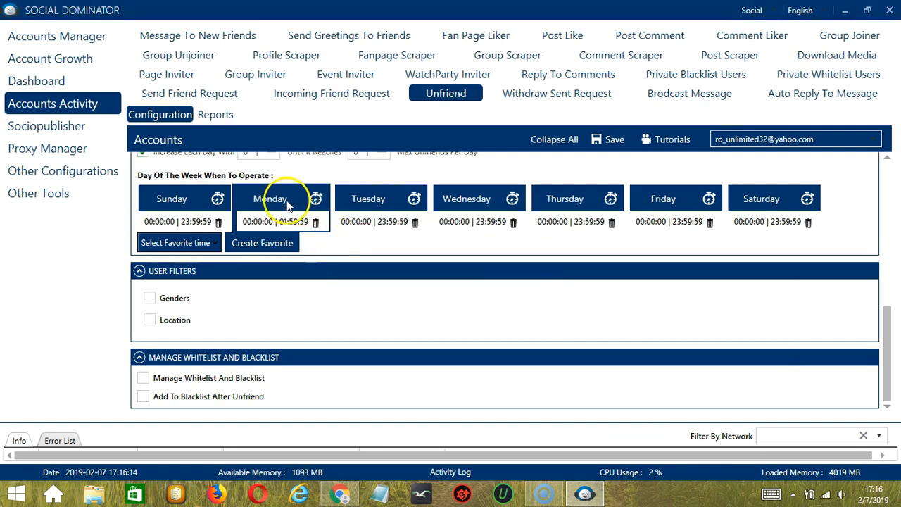
pyautogui.click(316, 197)
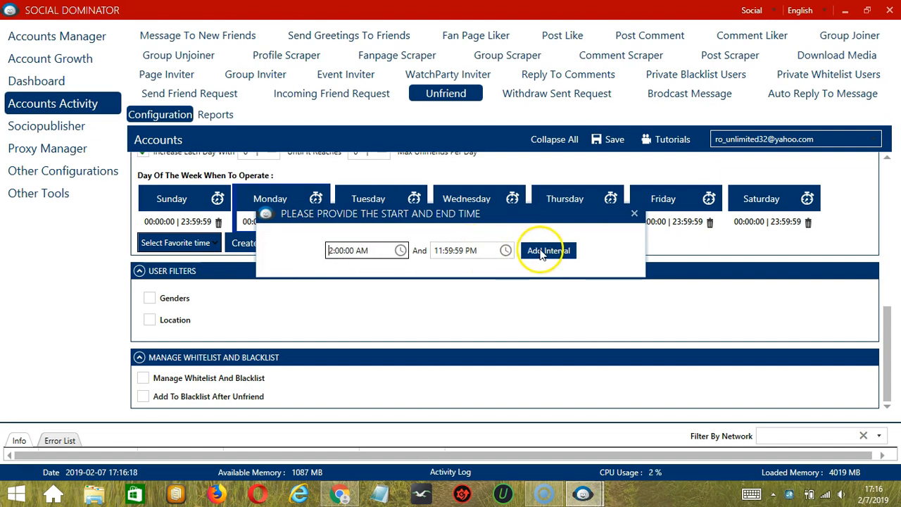
pyautogui.click(548, 251)
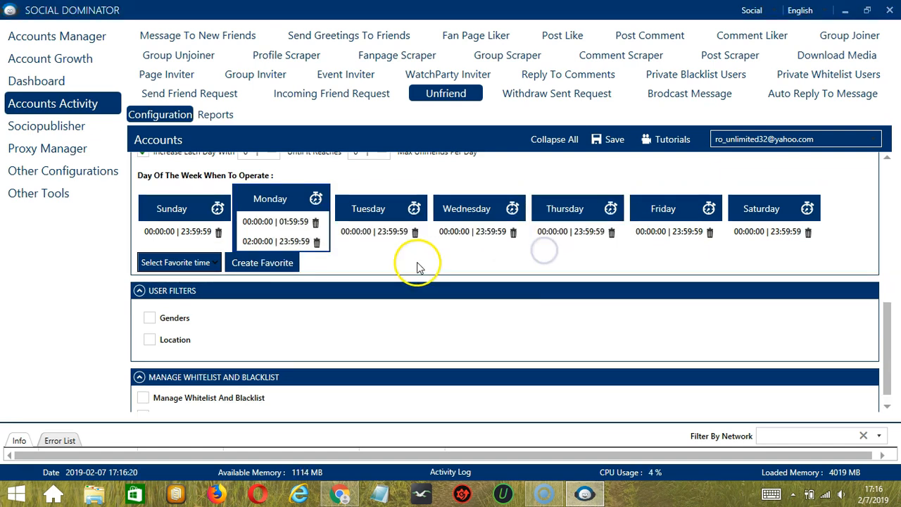
pyautogui.moveTo(294, 197)
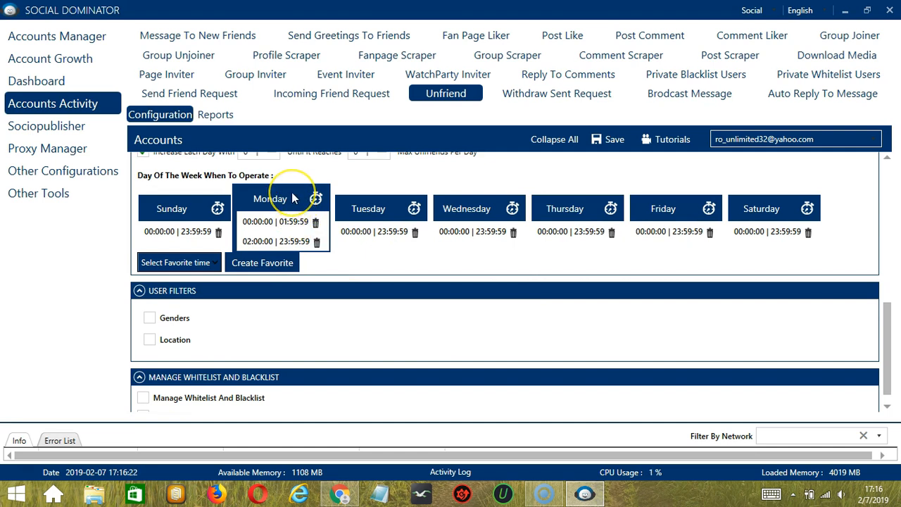
pyautogui.moveTo(366, 270)
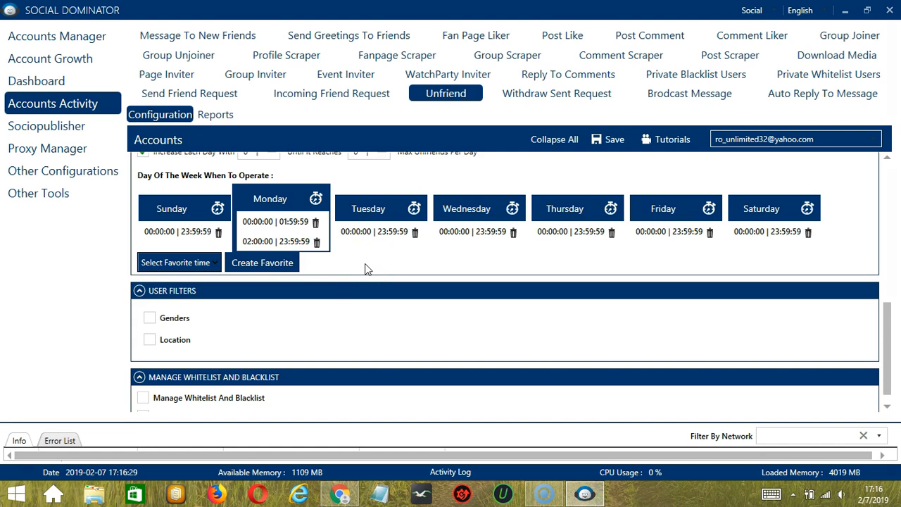
# - Save the weekly schedule as a favourite time named 'Facebook Unfriend'
pyautogui.click(262, 263)
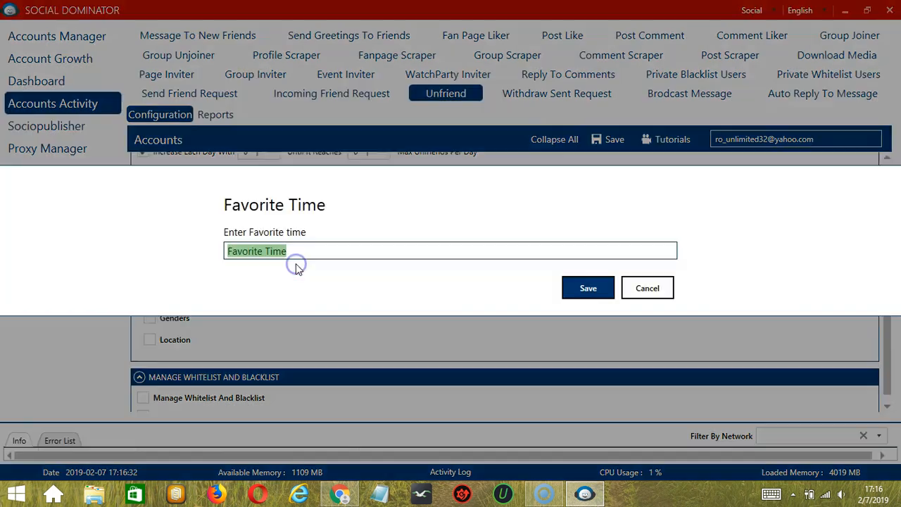
pyautogui.write('Face')
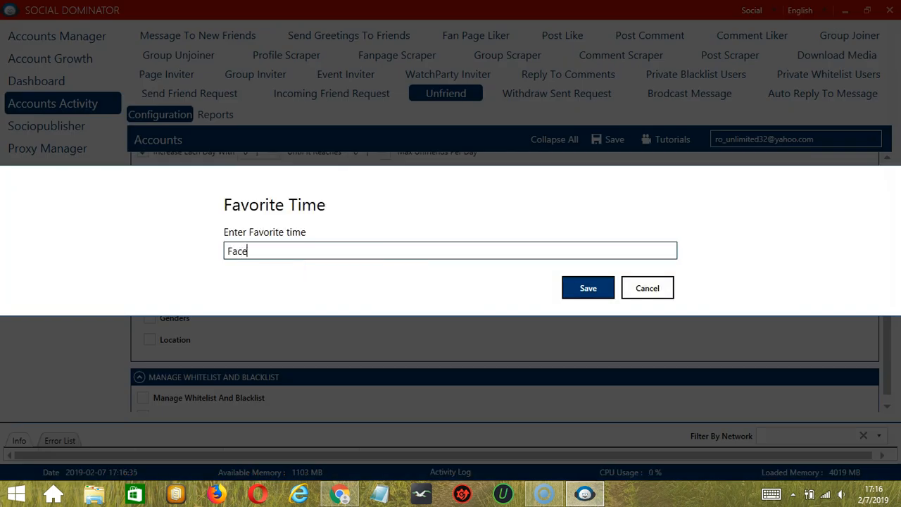
pyautogui.write('book Unfriend')
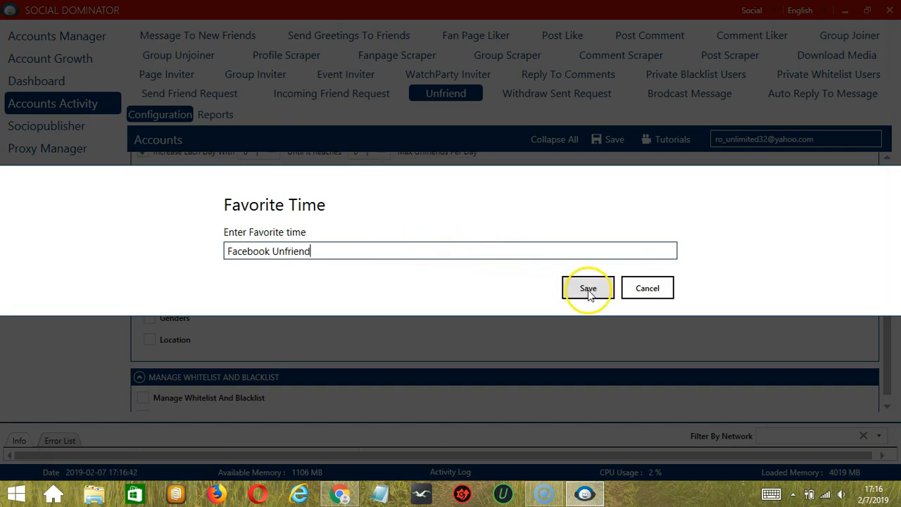
pyautogui.click(588, 287)
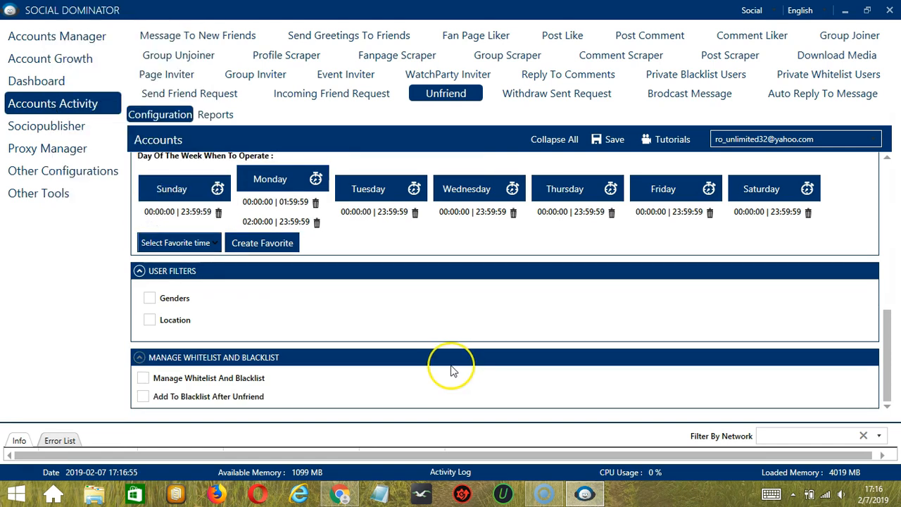
pyautogui.moveTo(454, 372)
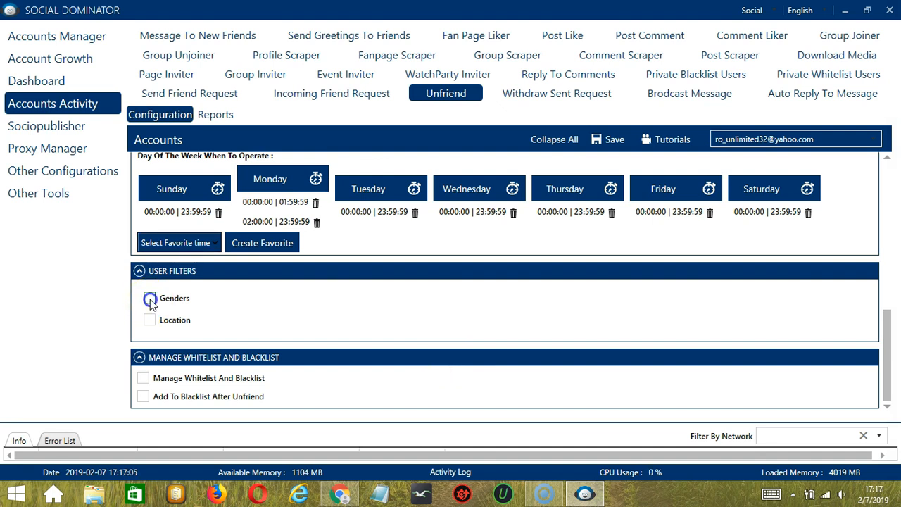
pyautogui.click(149, 299)
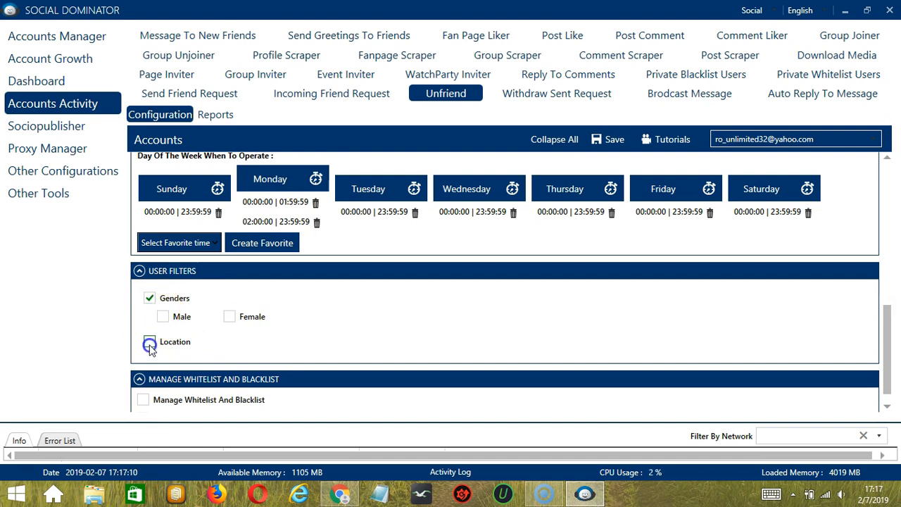
pyautogui.click(150, 342)
pyautogui.write('L')
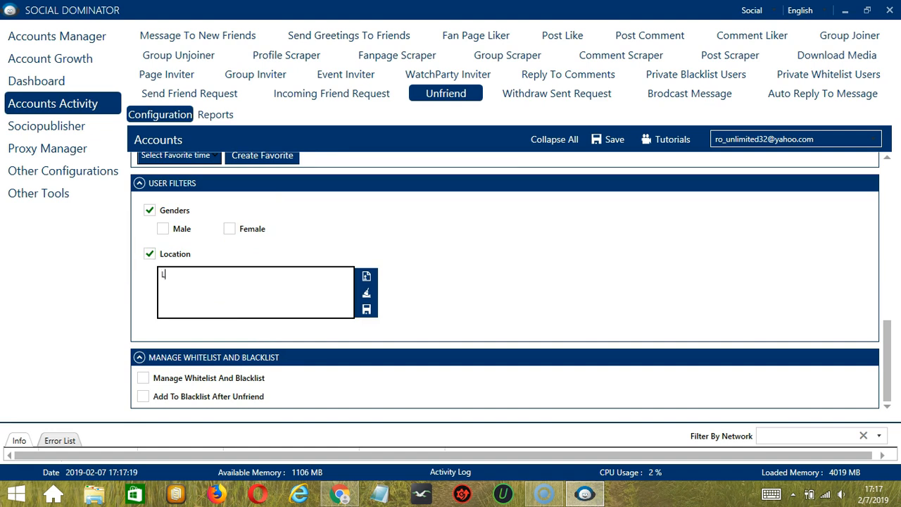
pyautogui.write('ocation')
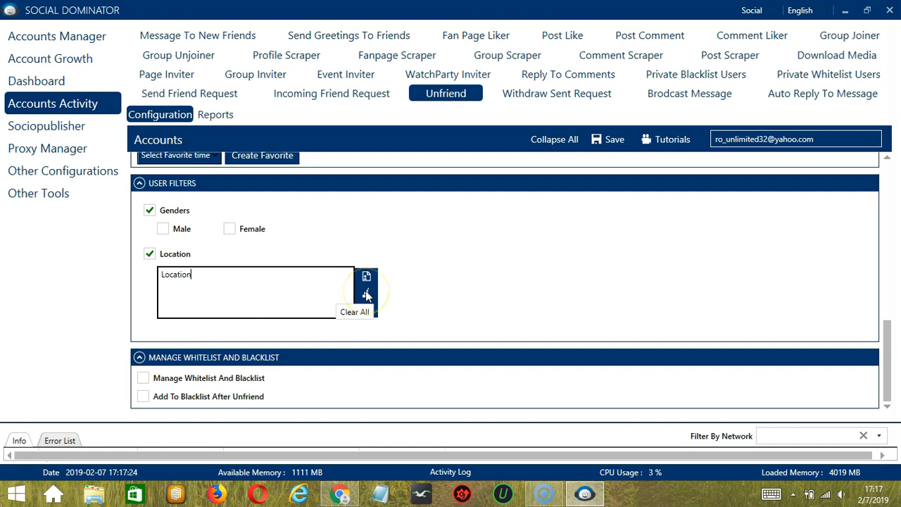
pyautogui.click(366, 294)
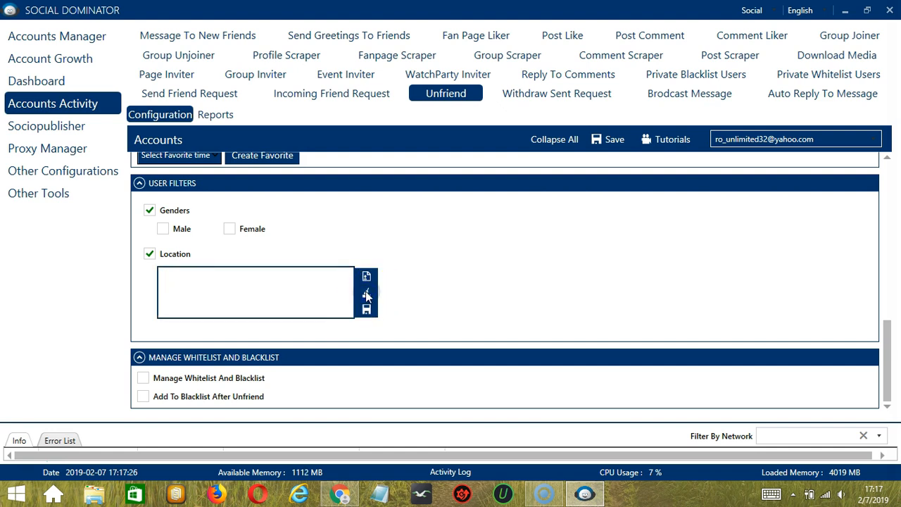
pyautogui.moveTo(366, 276)
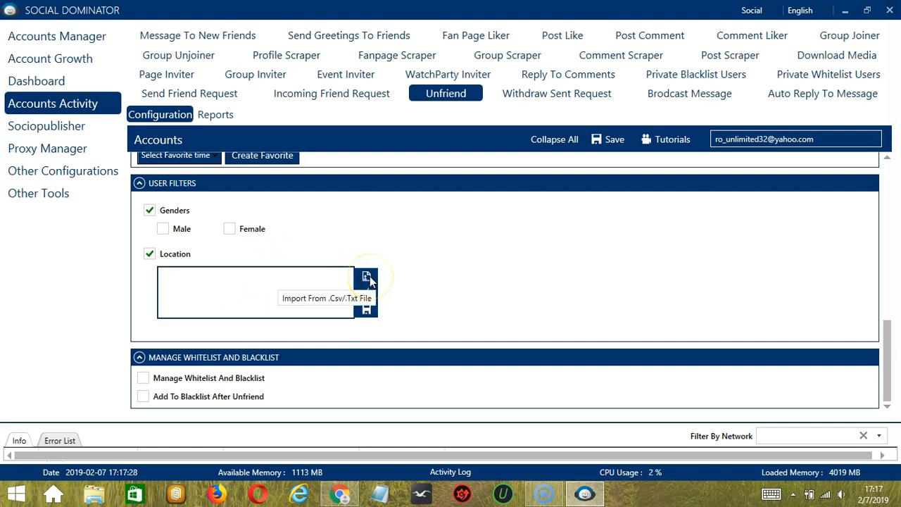
pyautogui.click(366, 277)
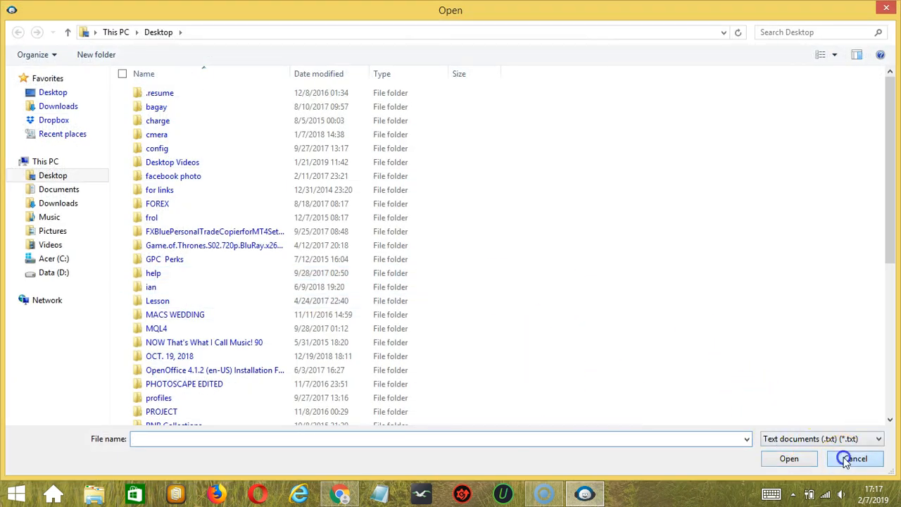
pyautogui.click(854, 459)
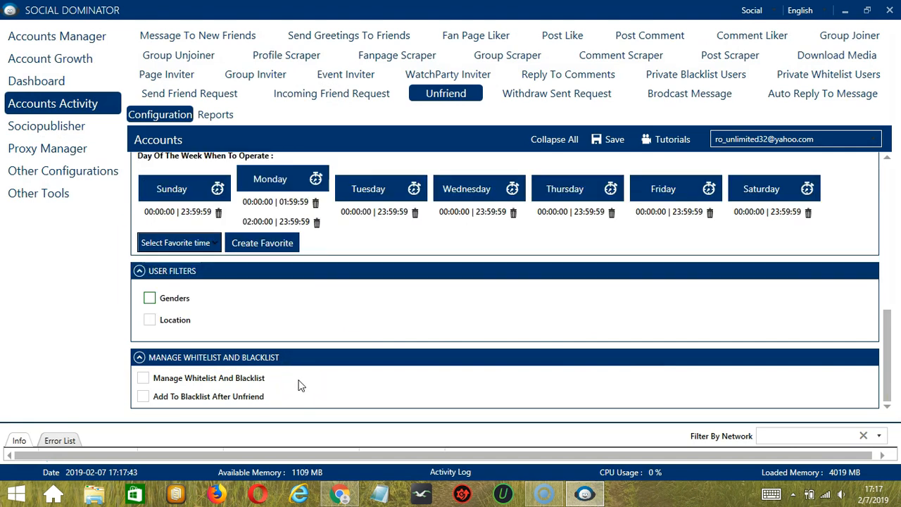
# - Switch on Manage Whitelist And Blacklist and Add To Blacklist After Unfriend
pyautogui.click(143, 378)
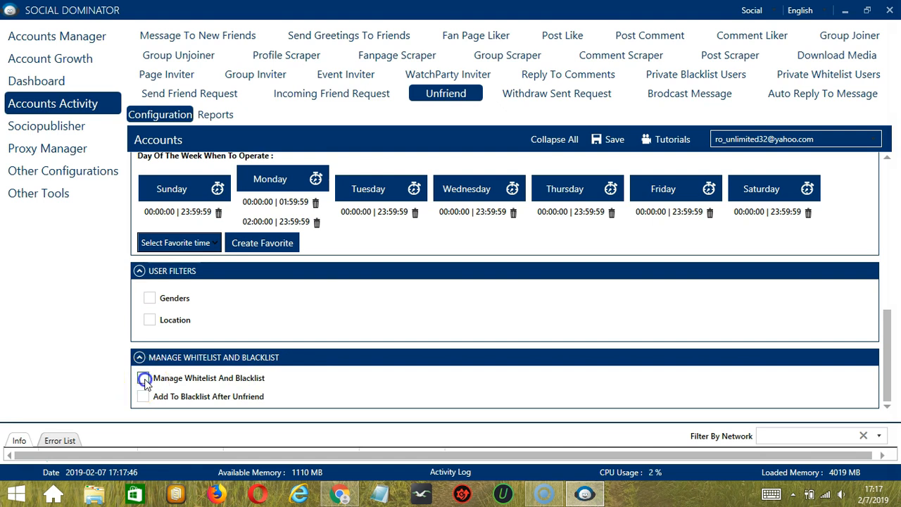
pyautogui.click(144, 377)
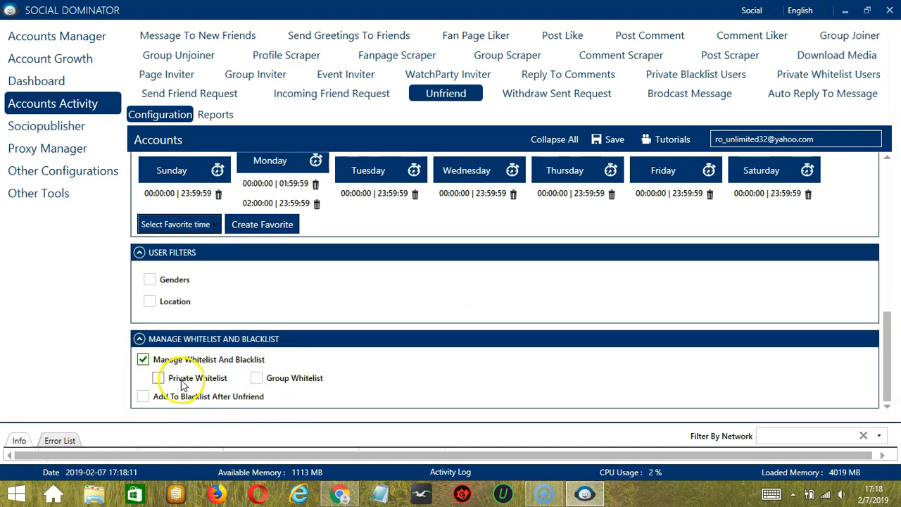
pyautogui.moveTo(308, 386)
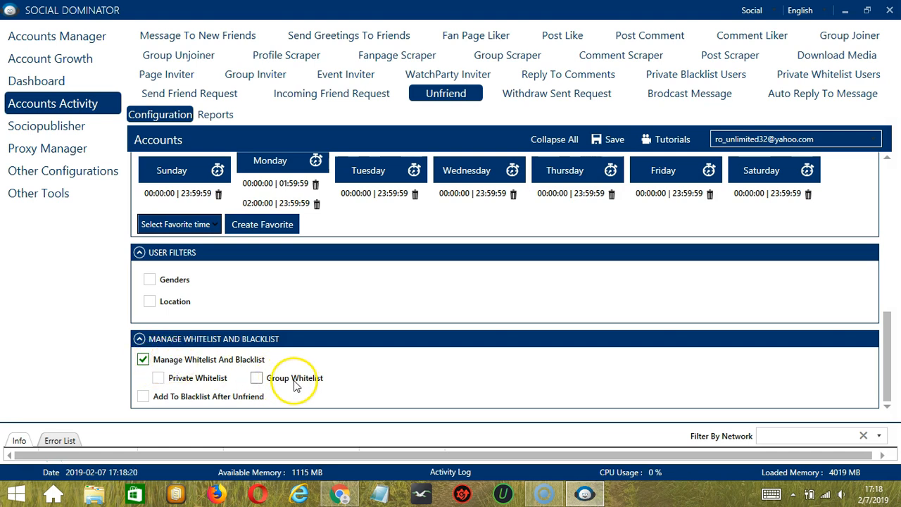
pyautogui.moveTo(316, 380)
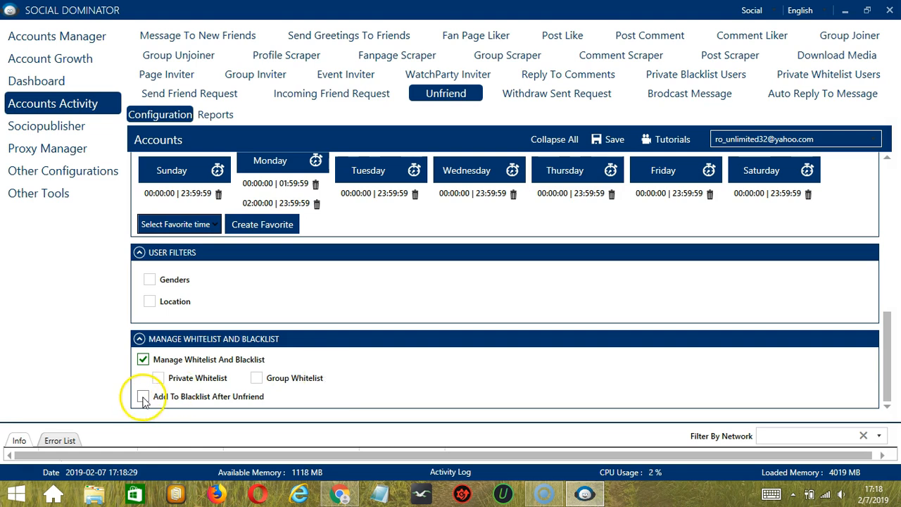
pyautogui.click(143, 398)
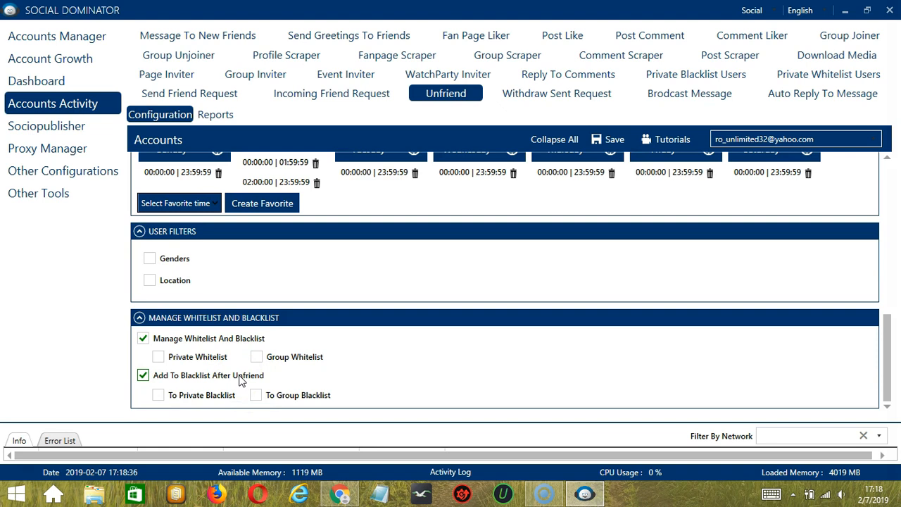
pyautogui.moveTo(241, 380)
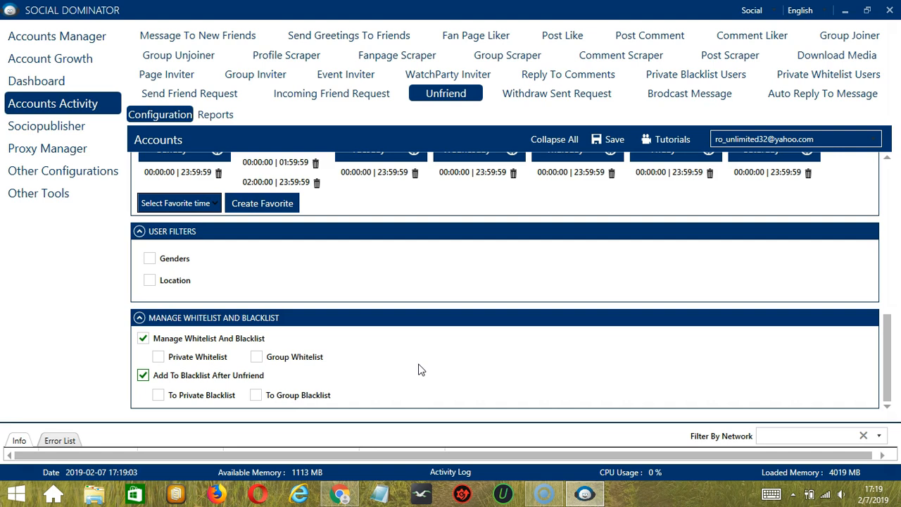
# - Save the Unfriend activity settings and toggle its status to Active
pyautogui.click(608, 140)
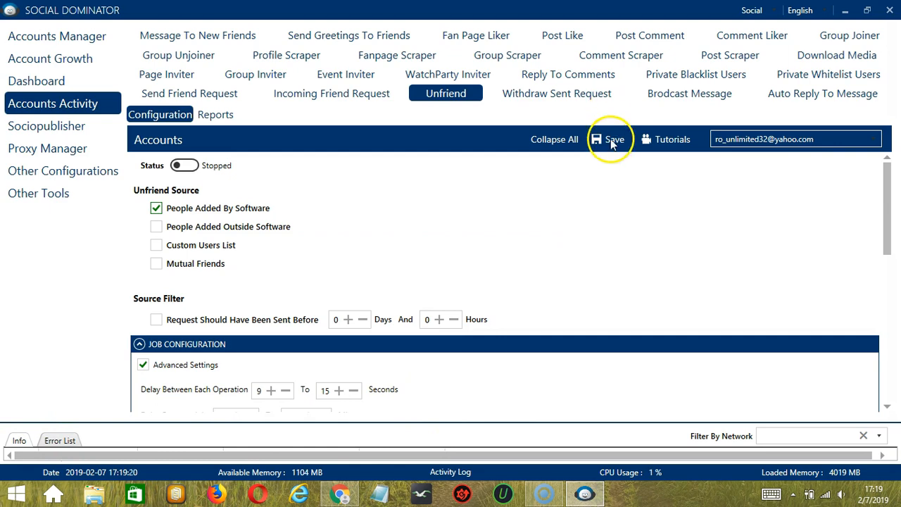
pyautogui.click(608, 140)
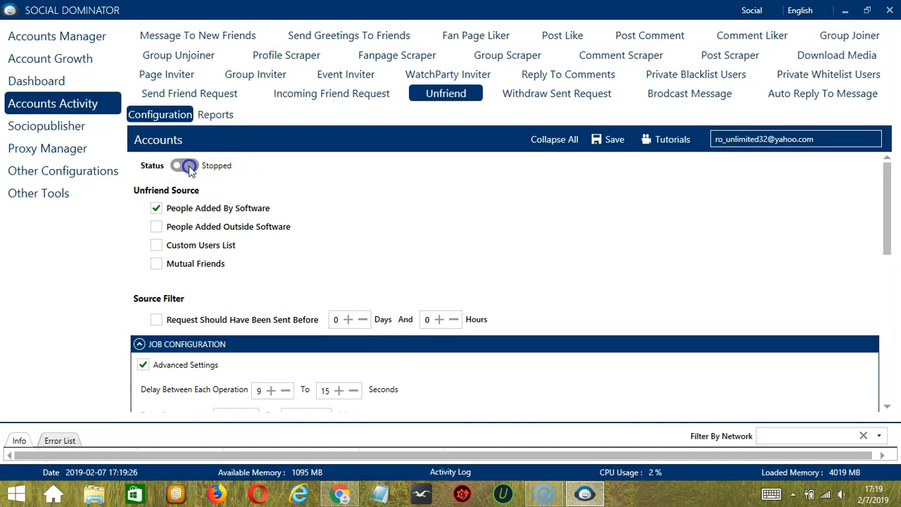
pyautogui.click(183, 165)
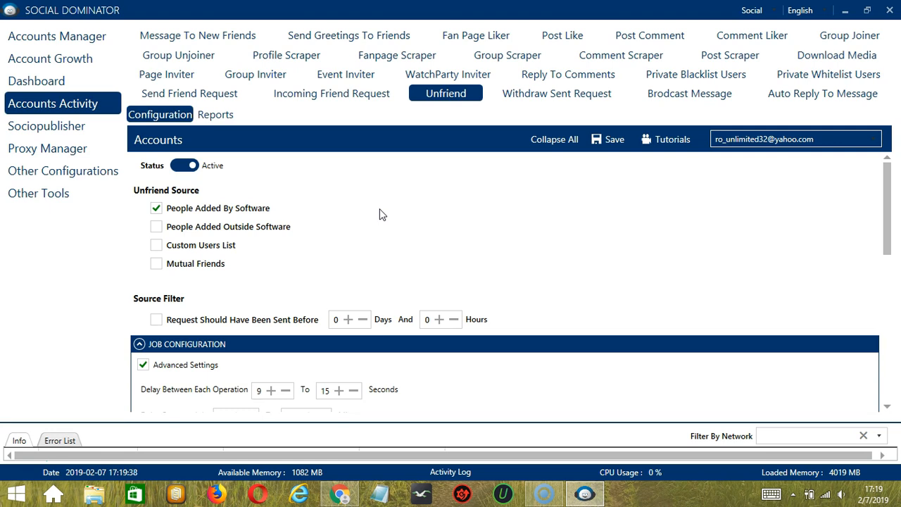
pyautogui.moveTo(519, 116)
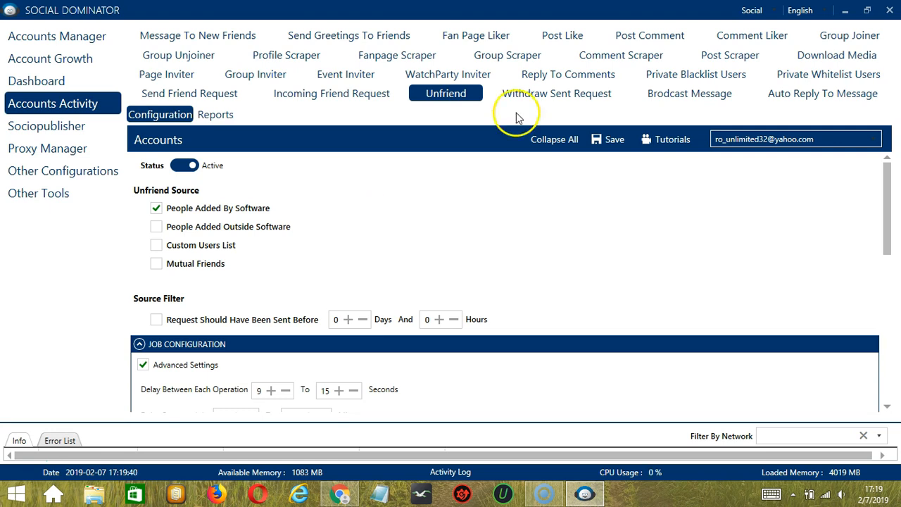
# - Switch to Facebook, go to Grow Friends and start a new Unfriend campaign
pyautogui.click(776, 10)
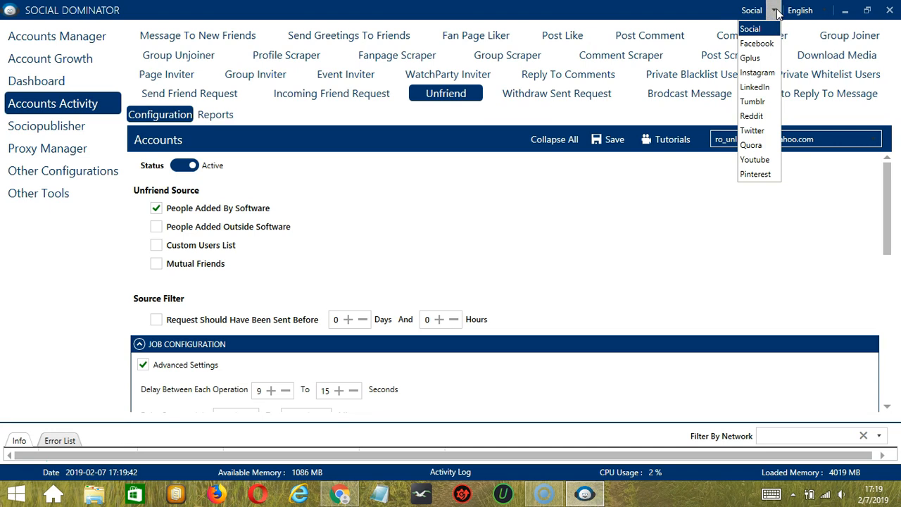
pyautogui.click(756, 42)
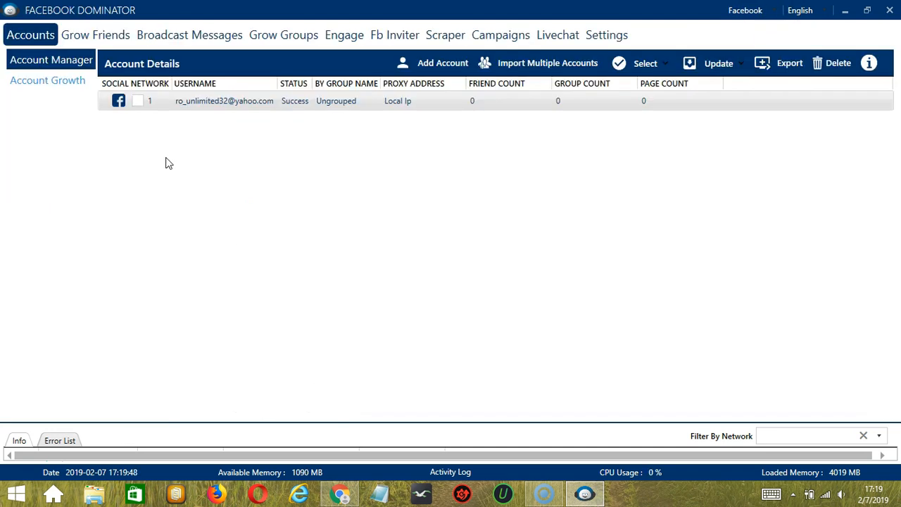
pyautogui.click(96, 33)
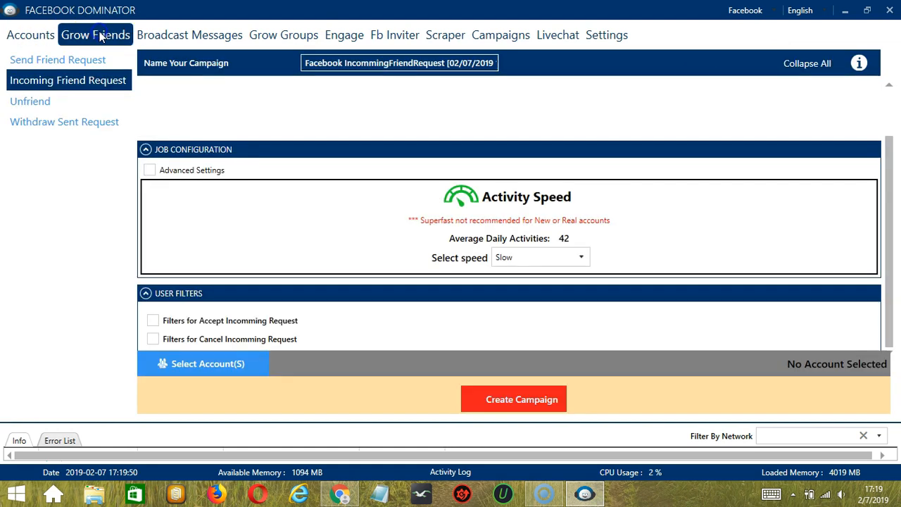
pyautogui.moveTo(59, 106)
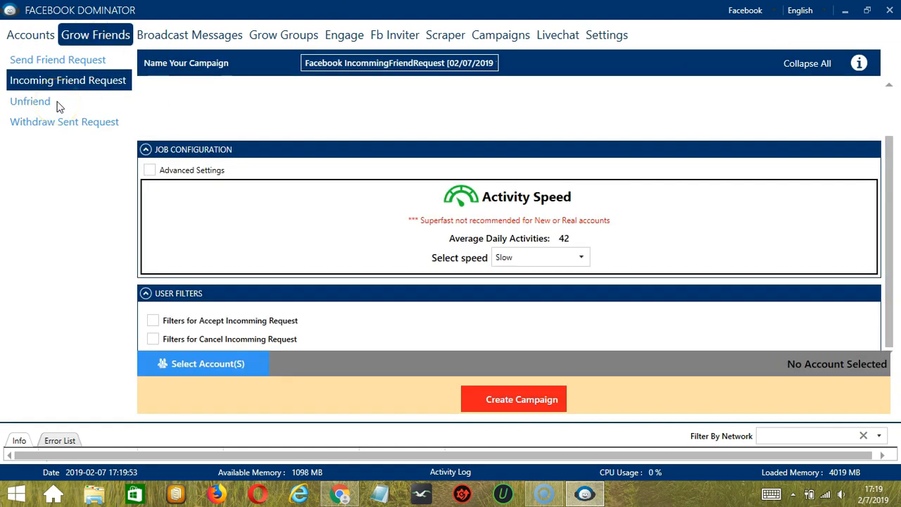
pyautogui.click(31, 102)
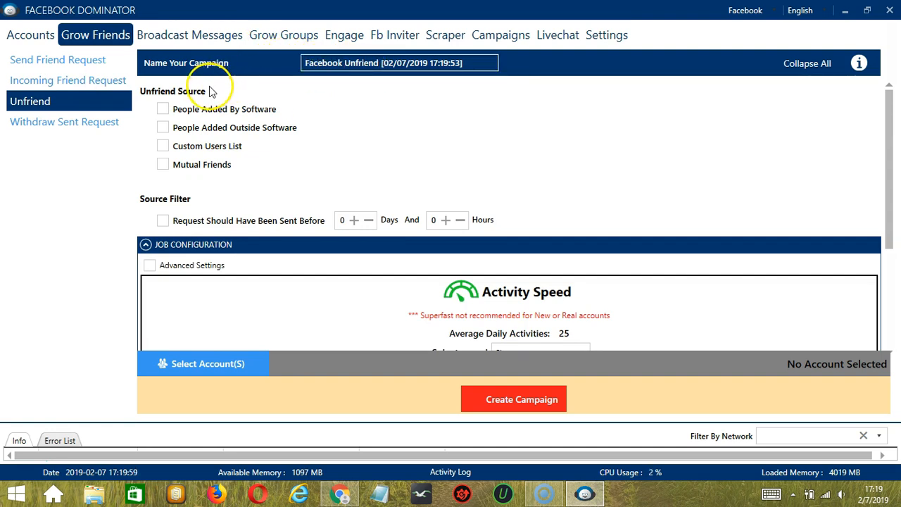
# - Target People Added By Software and filter by Genders including Female
pyautogui.click(164, 110)
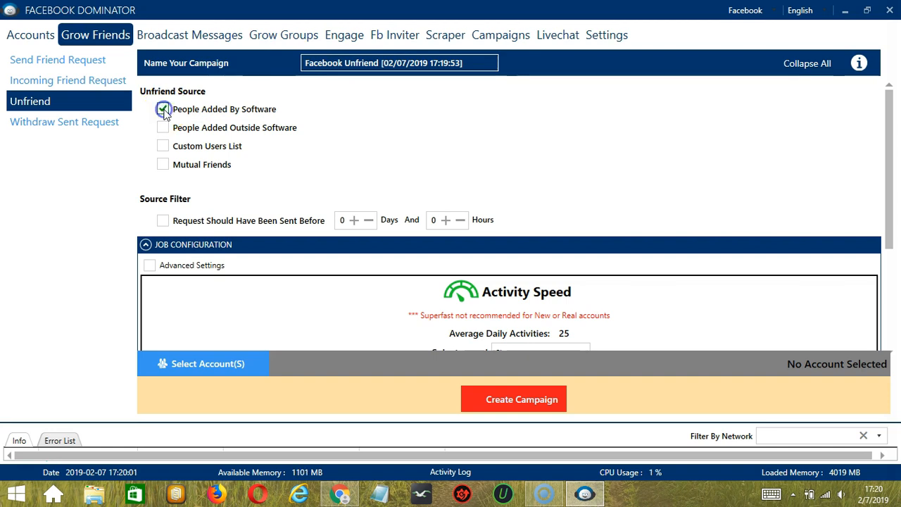
pyautogui.scroll(-3)
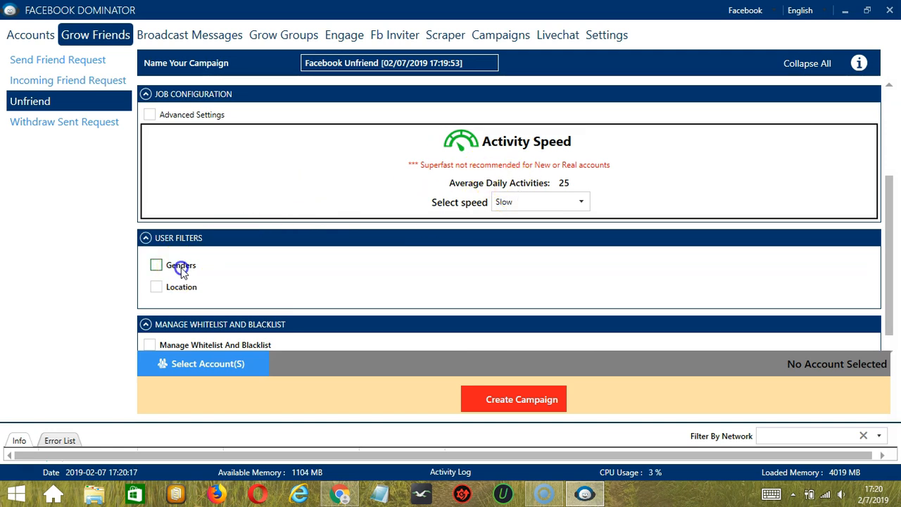
pyautogui.click(155, 265)
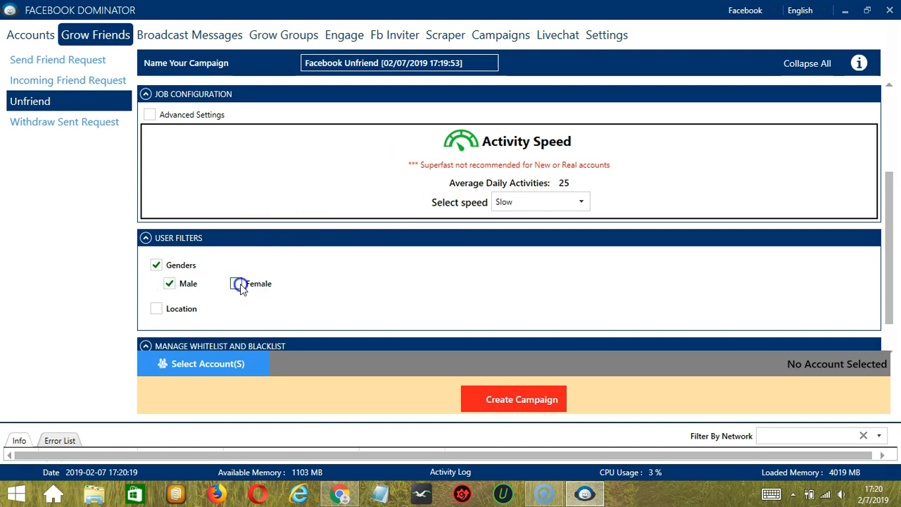
pyautogui.click(237, 283)
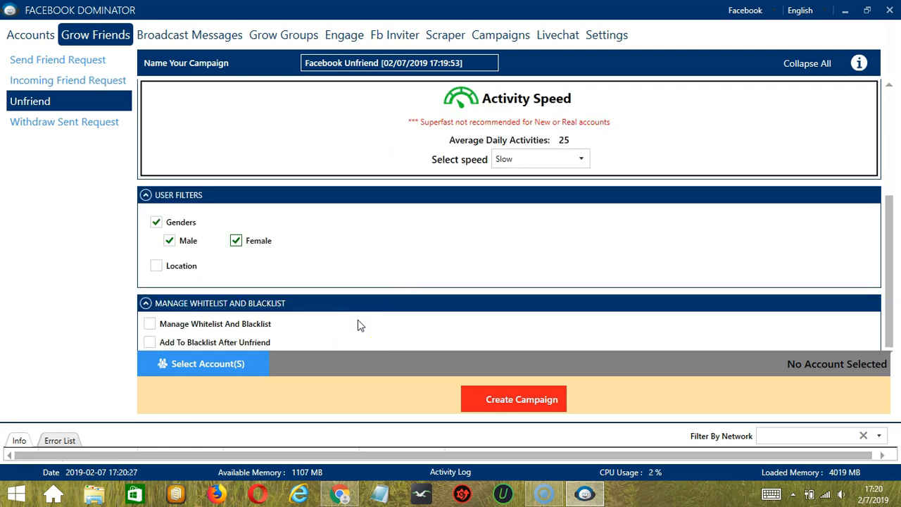
# - Enable Add To Blacklist After Unfriend, sending people to the group blacklist
pyautogui.click(149, 343)
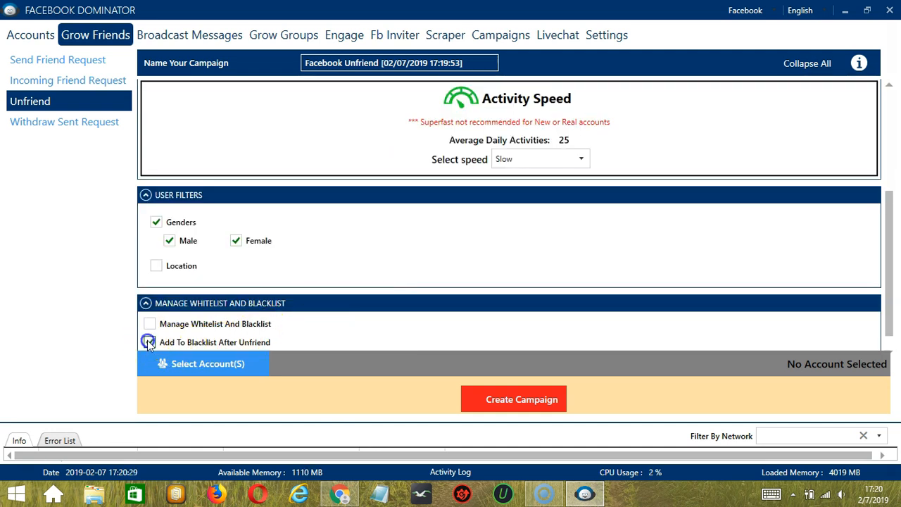
pyautogui.click(149, 342)
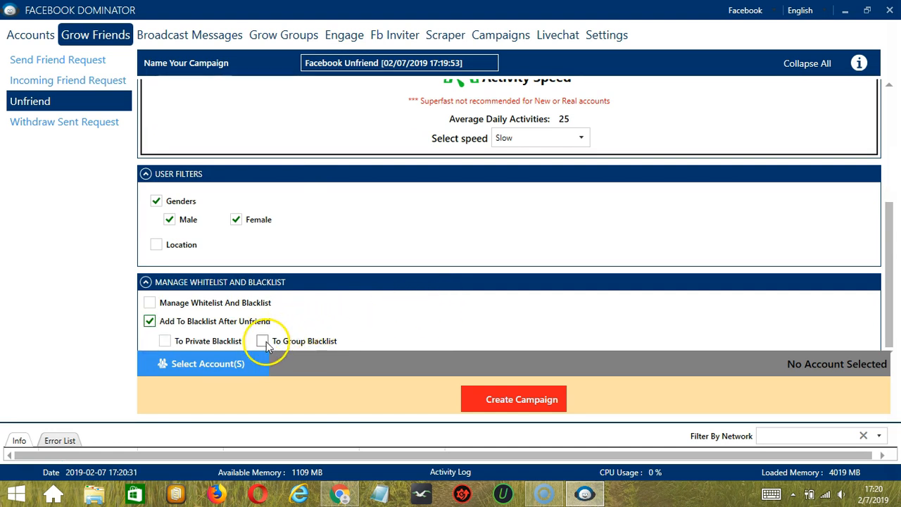
pyautogui.click(262, 341)
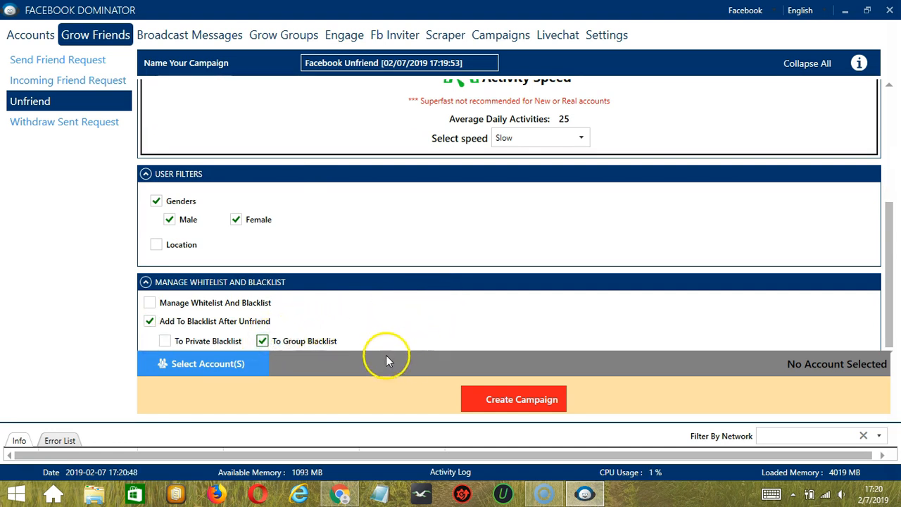
pyautogui.moveTo(261, 368)
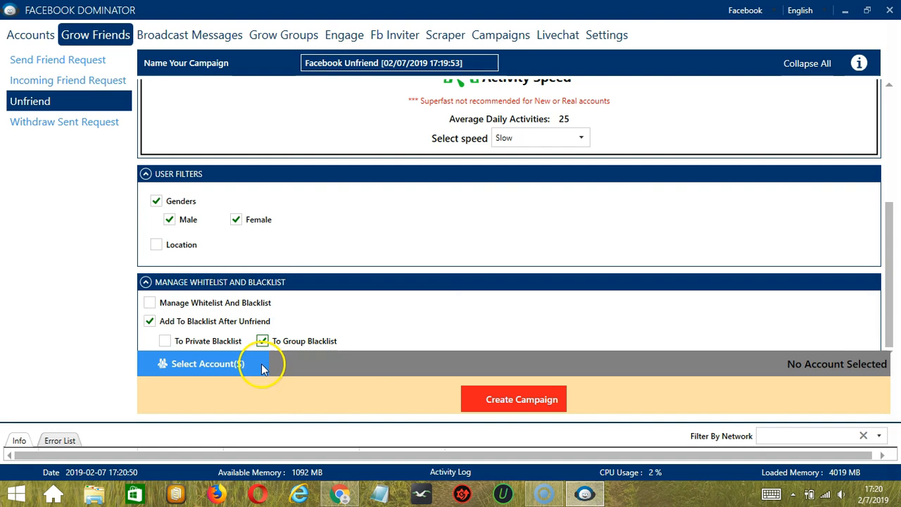
# - Assign the single account to the Facebook Unfriend campaign via Select Account
pyautogui.click(207, 364)
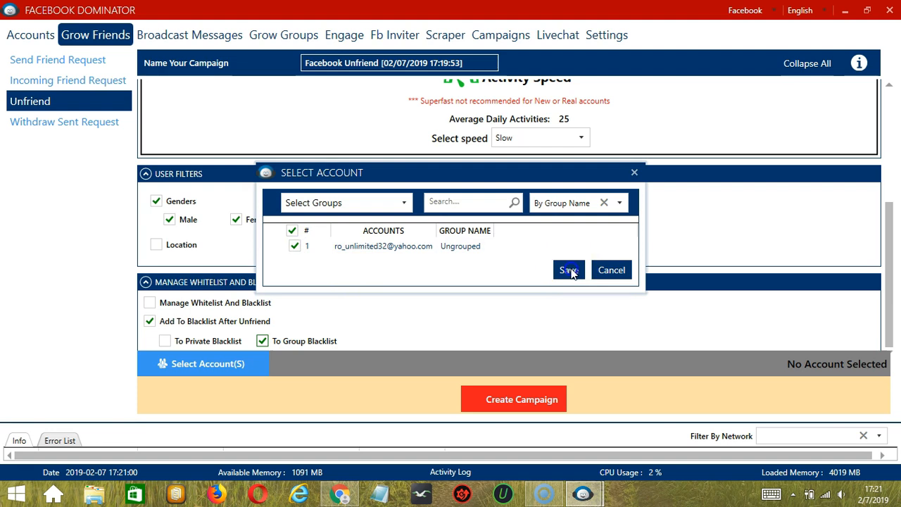
pyautogui.click(569, 271)
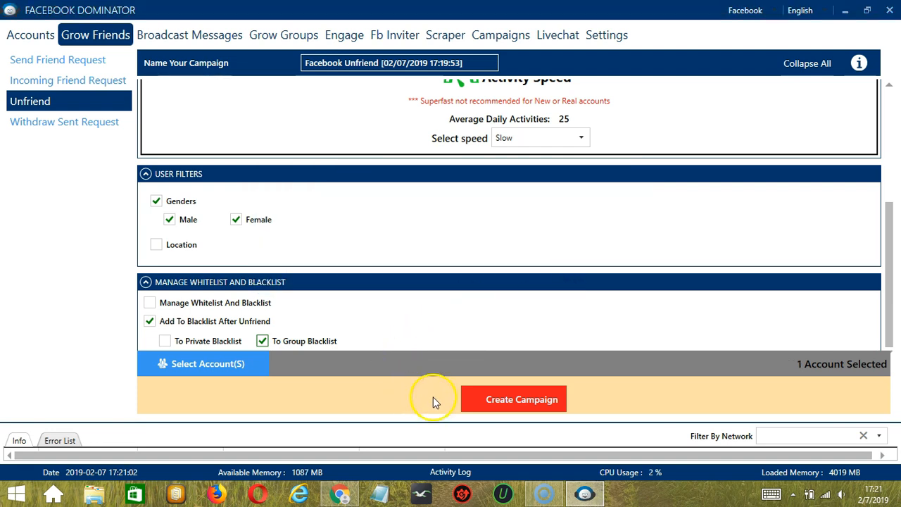
# - Create the Unfriend campaign, accept the existing-settings warning, and show it in Campaigns
pyautogui.click(512, 400)
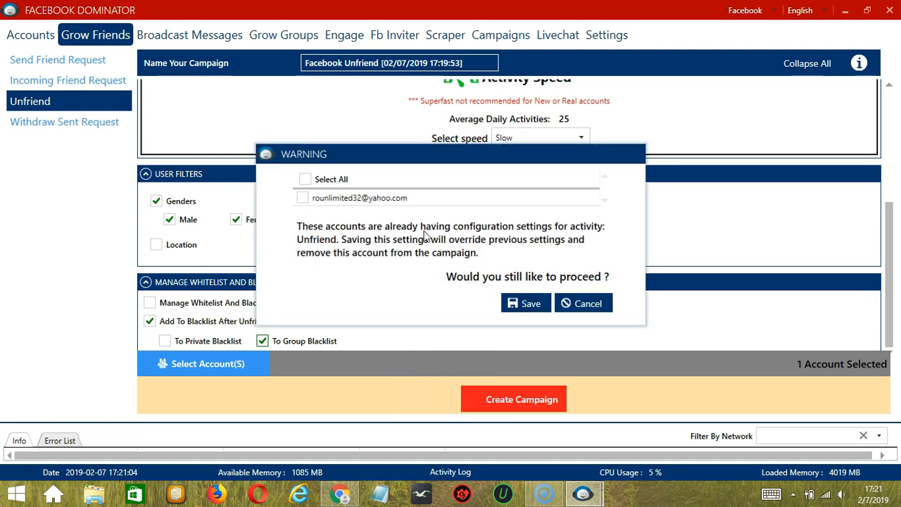
pyautogui.click(301, 197)
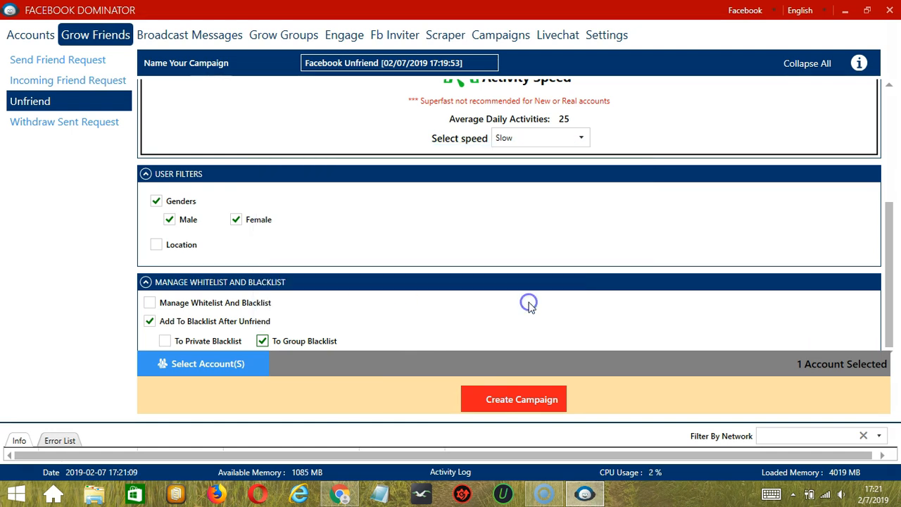
pyautogui.click(512, 399)
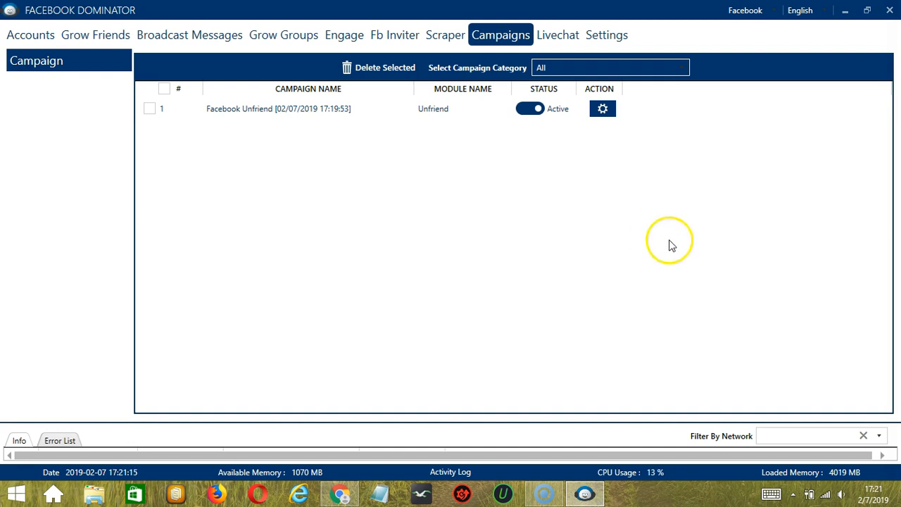
pyautogui.moveTo(242, 172)
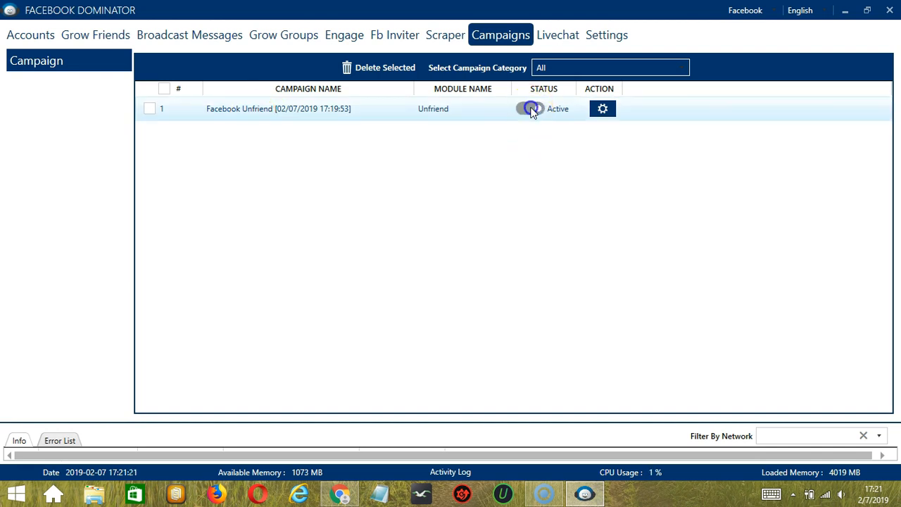
# - Switch the Facebook Unfriend campaign to Paused and reveal its gear-icon action menu
pyautogui.click(529, 108)
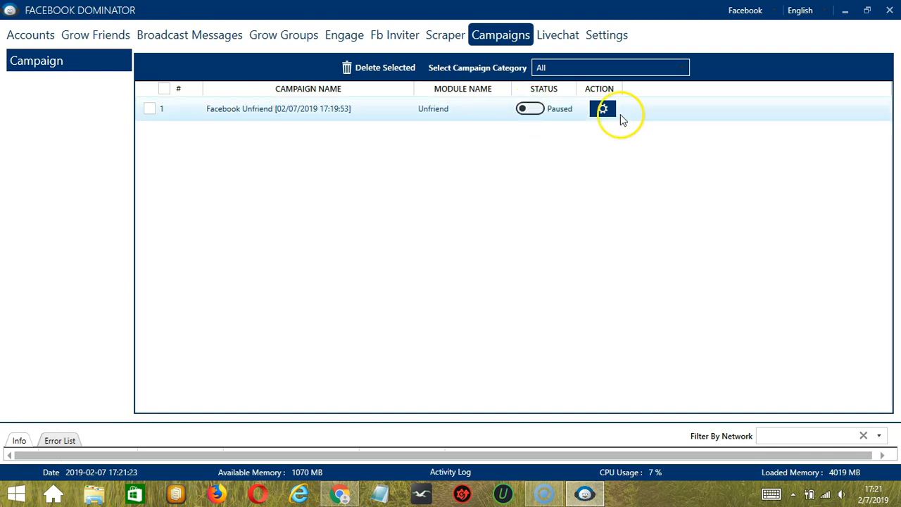
pyautogui.click(603, 109)
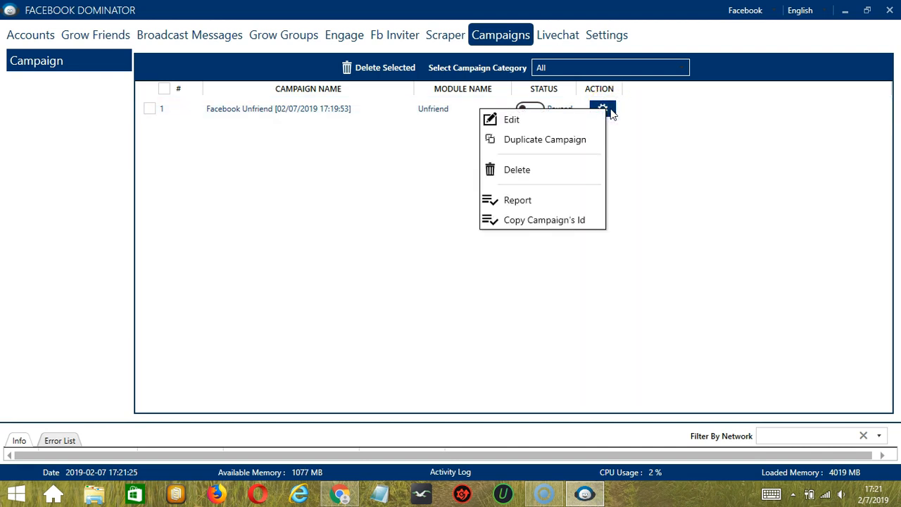
pyautogui.moveTo(555, 175)
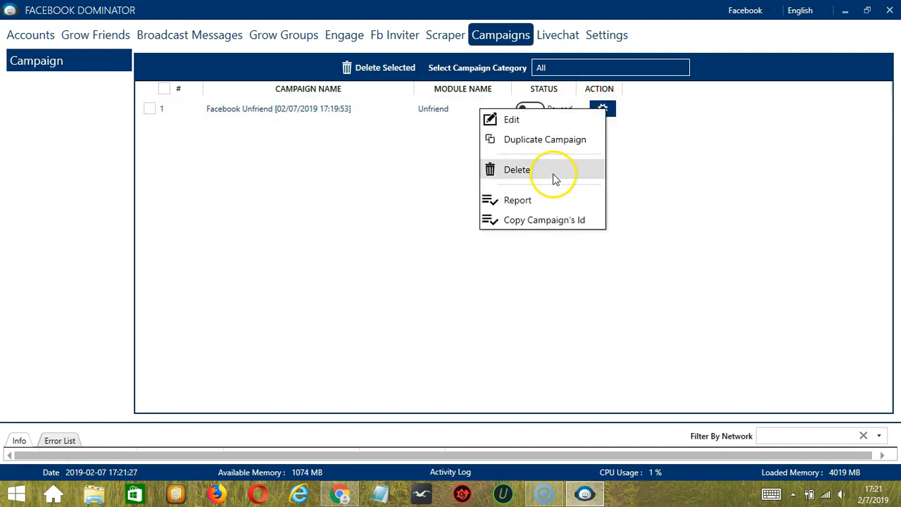